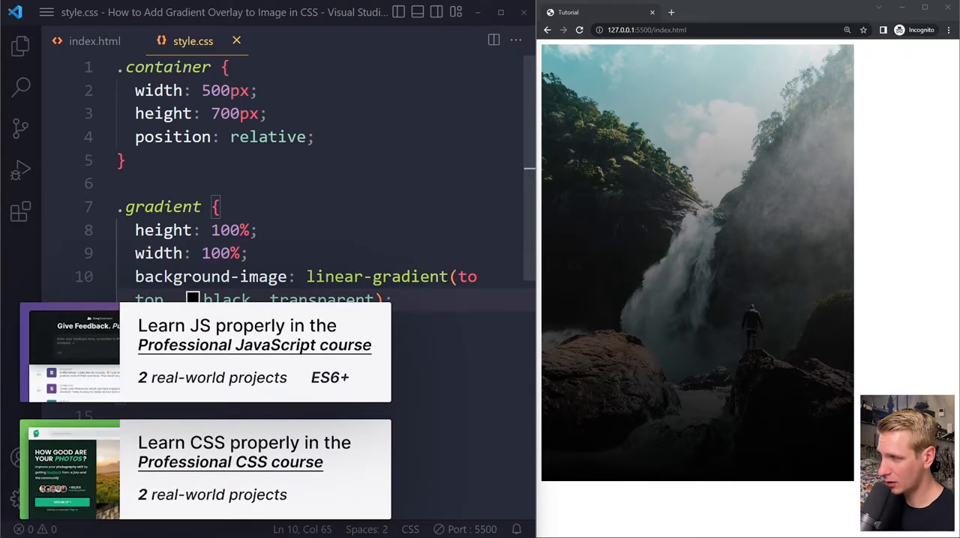
# Step: Switch from style.css to the starter index.html with its empty body
pyautogui.click(94, 41)
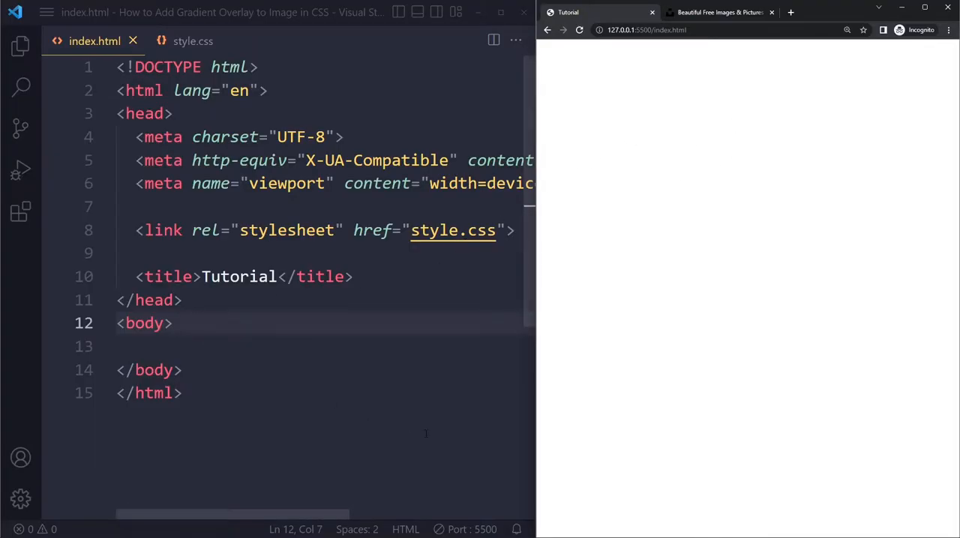
pyautogui.moveTo(276, 314)
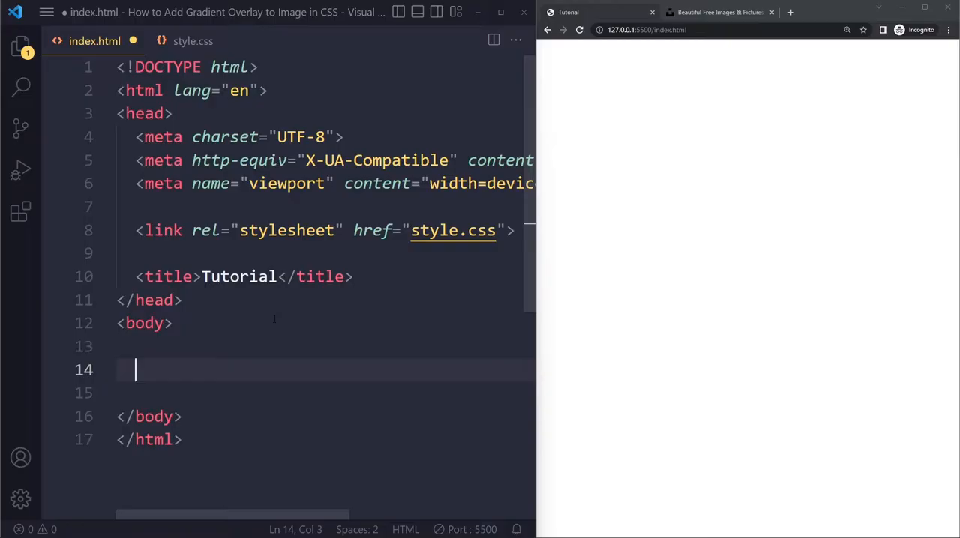
# Step: Add a .container div holding an img whose src points to the Unsplash waterfall photo
pyautogui.write('.container')
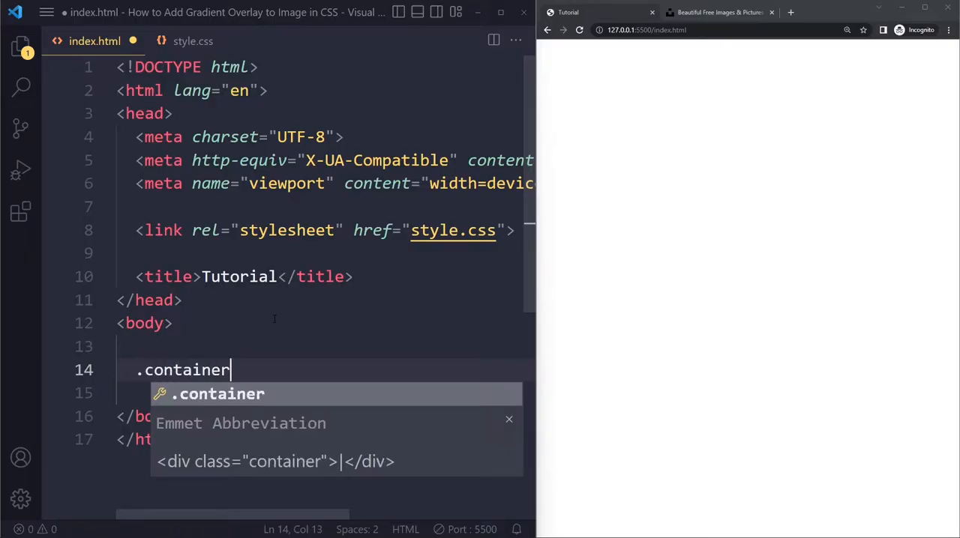
pyautogui.press('Tab')
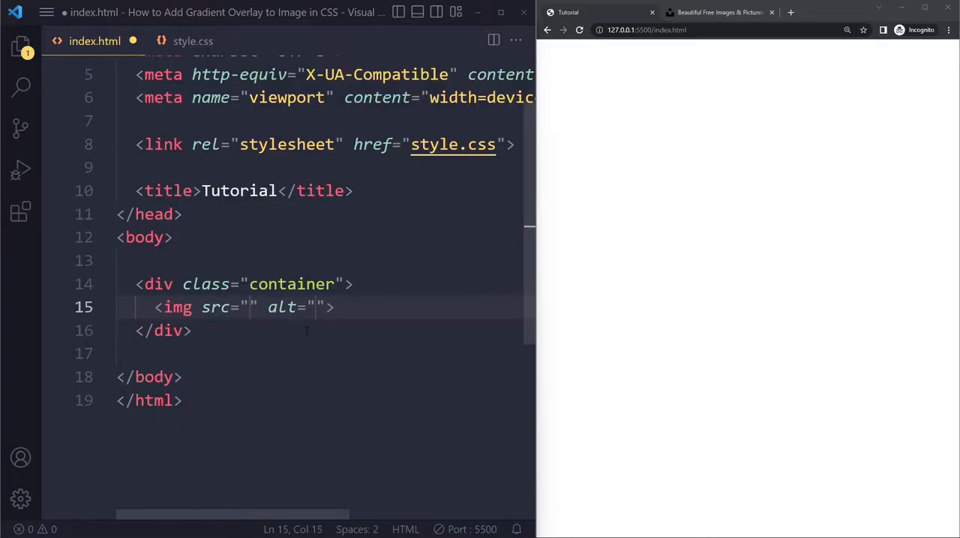
pyautogui.click(718, 12)
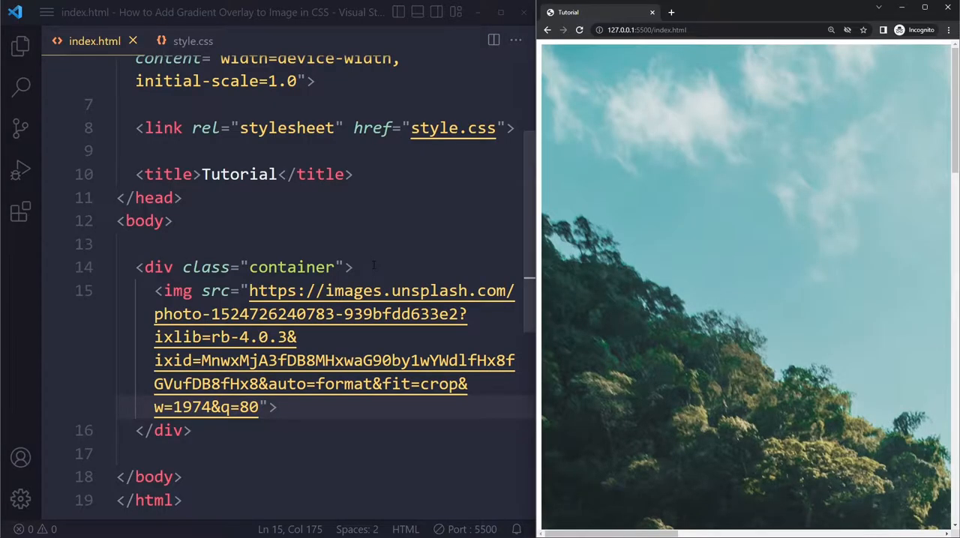
# Step: Insert an empty div with class gradient inside the container, above the image
pyautogui.press('enter')
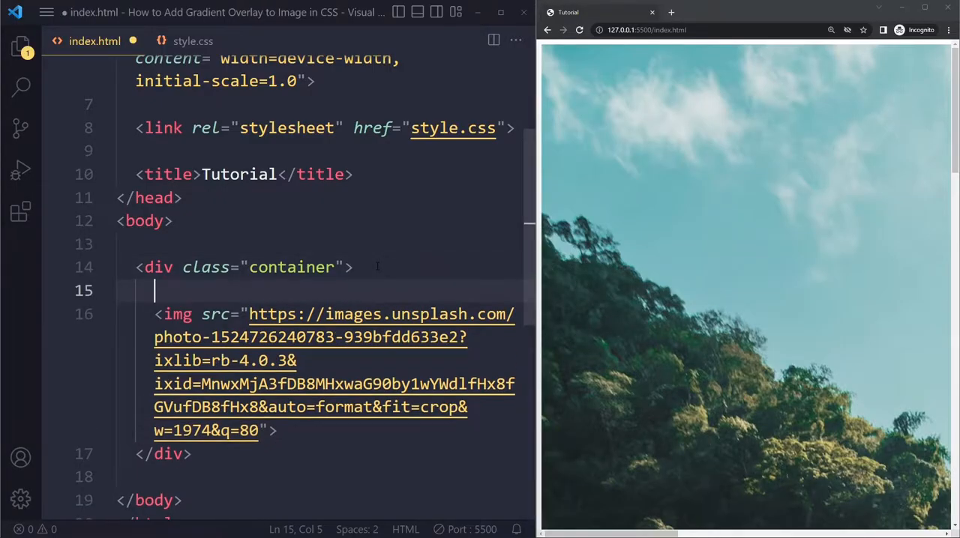
pyautogui.write('.g')
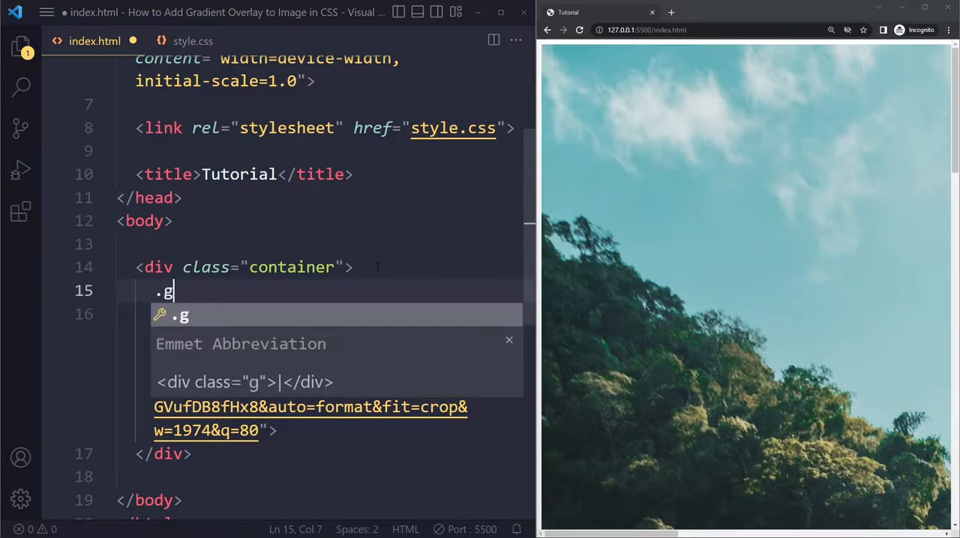
pyautogui.press('Tab')
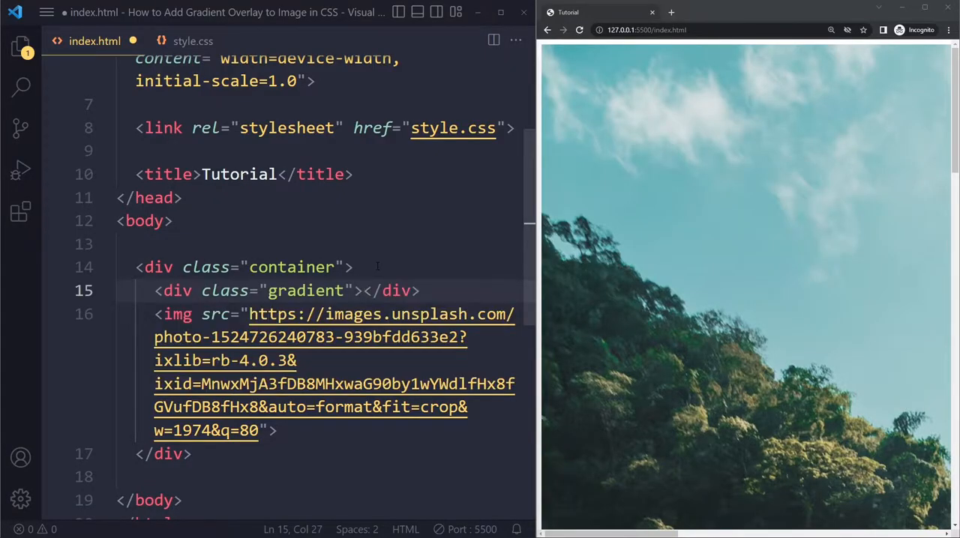
pyautogui.press('Enter')
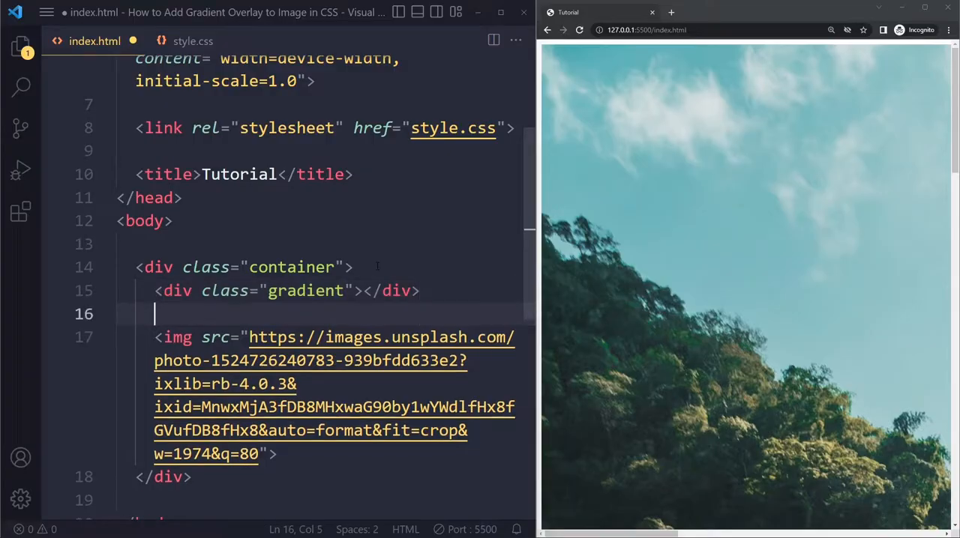
# Step: Write a .container rule in style.css with width 500px and height 700px
pyautogui.click(192, 41)
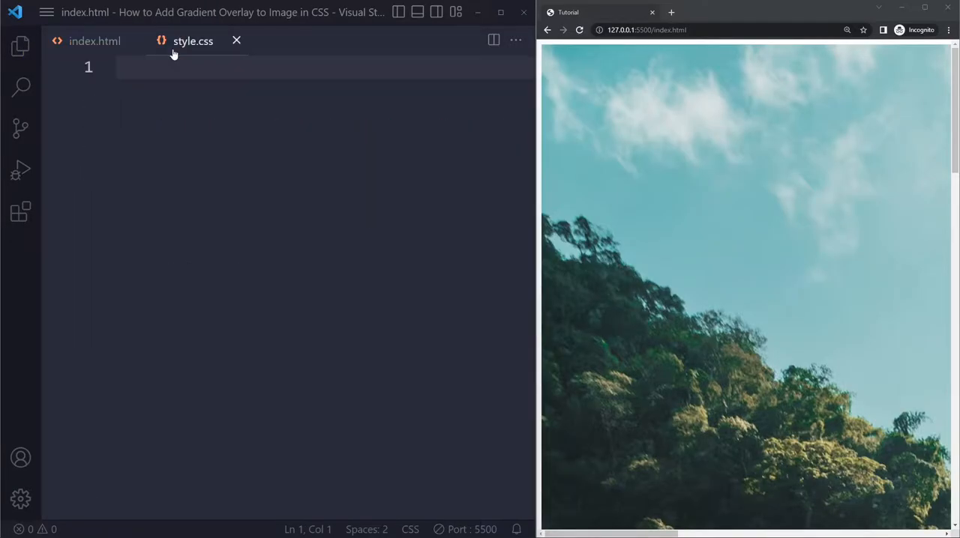
pyautogui.click(192, 41)
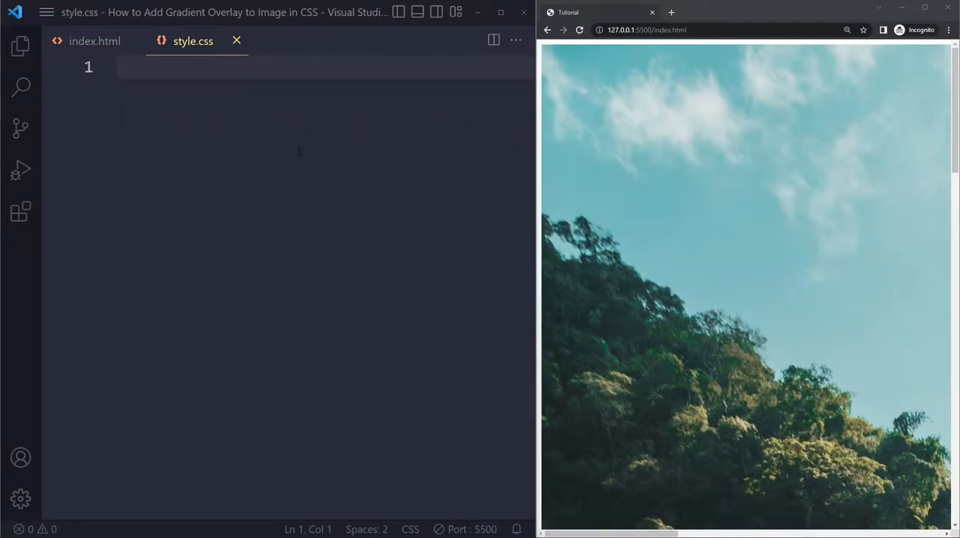
pyautogui.write('.container')
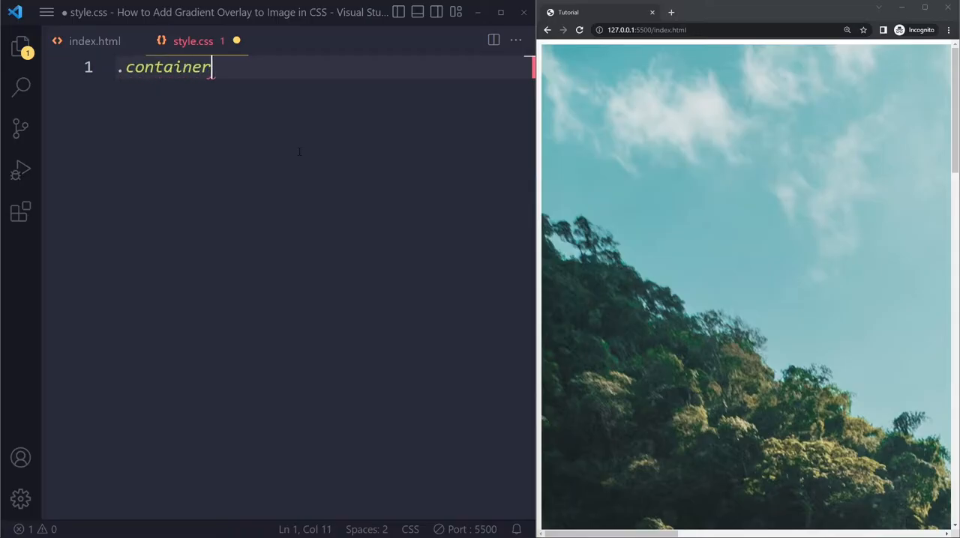
pyautogui.write('{')
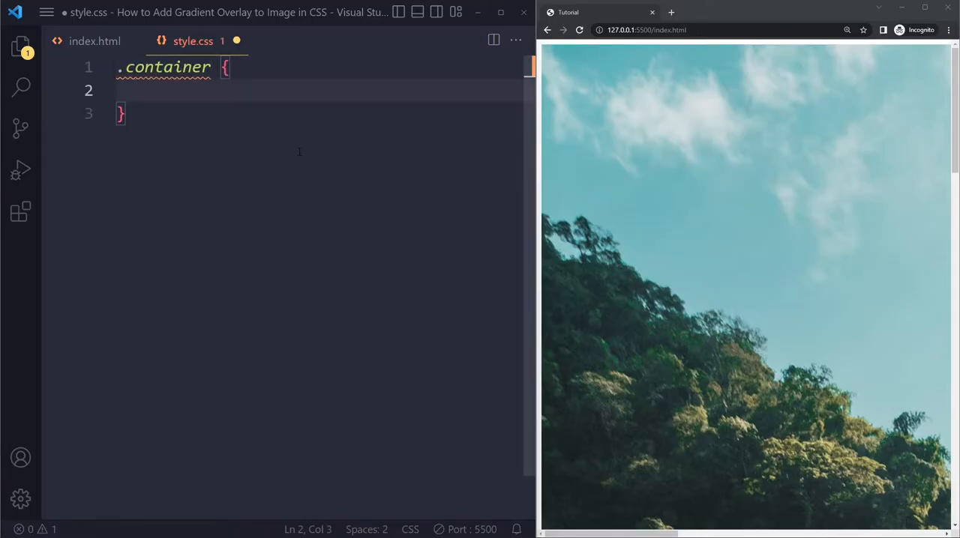
pyautogui.write('width: 500px;')
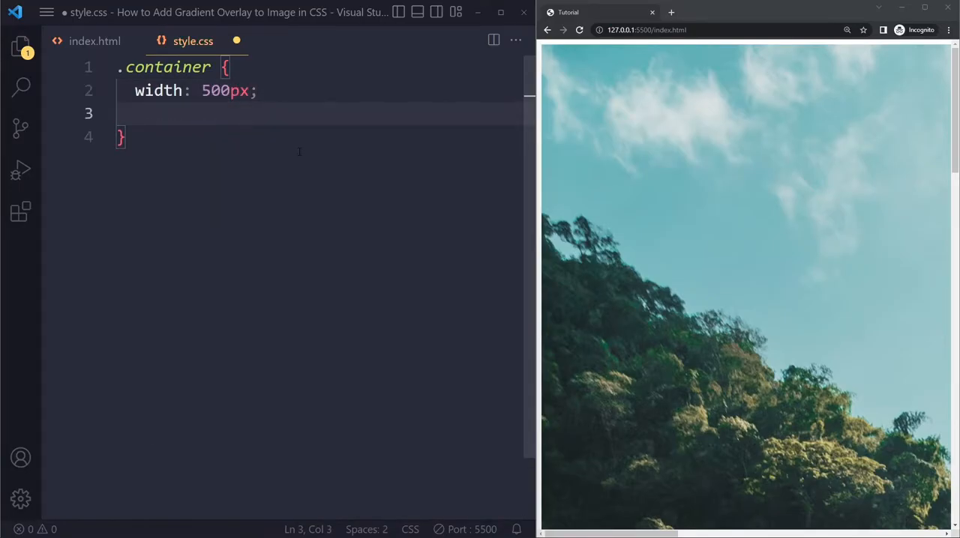
pyautogui.write('height:')
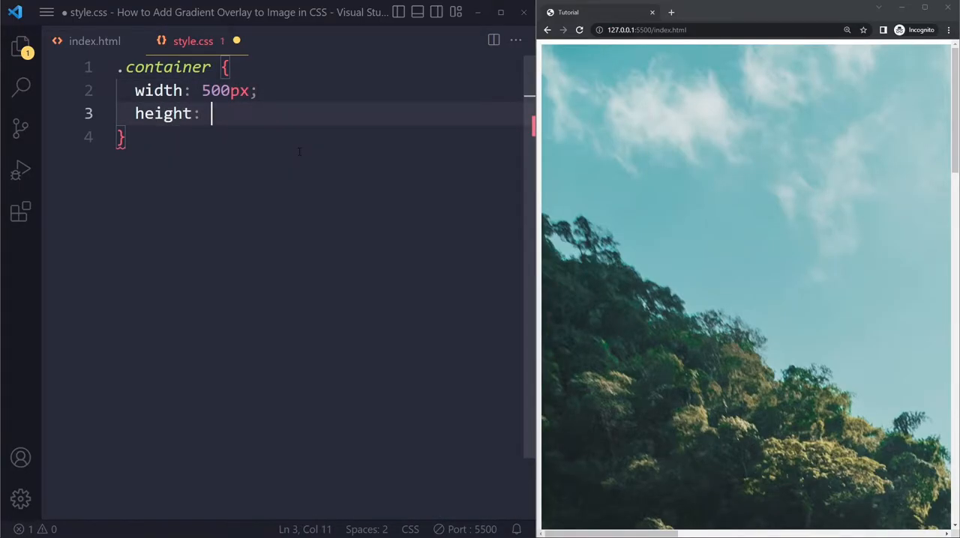
pyautogui.write('700px;')
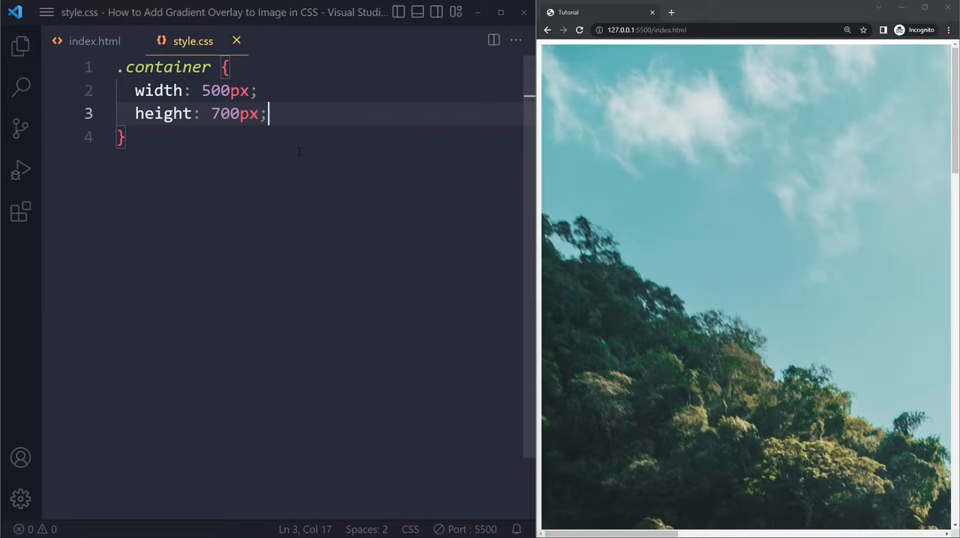
pyautogui.press('Enter')
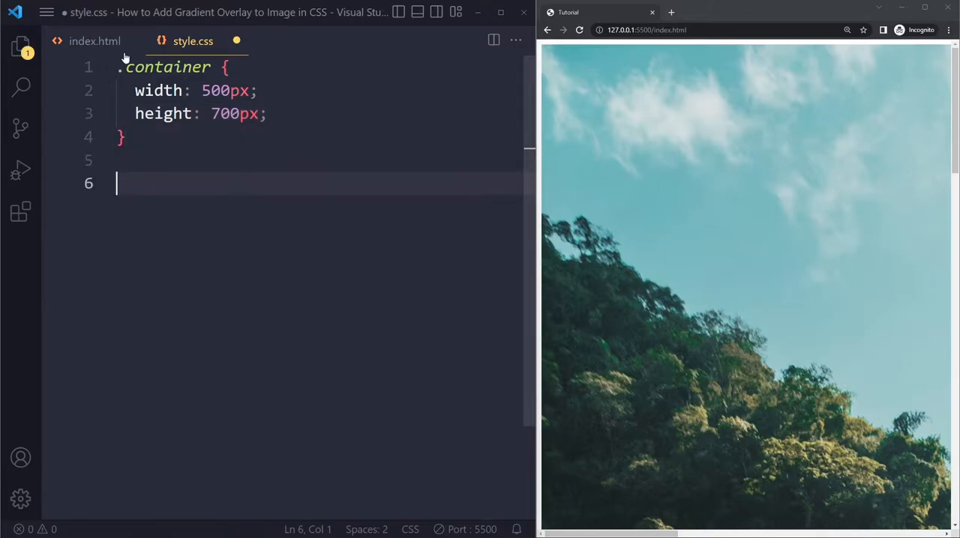
# Step: Give the img rule height 100%, width 100% and object-fit cover so it fills the container
pyautogui.click(95, 40)
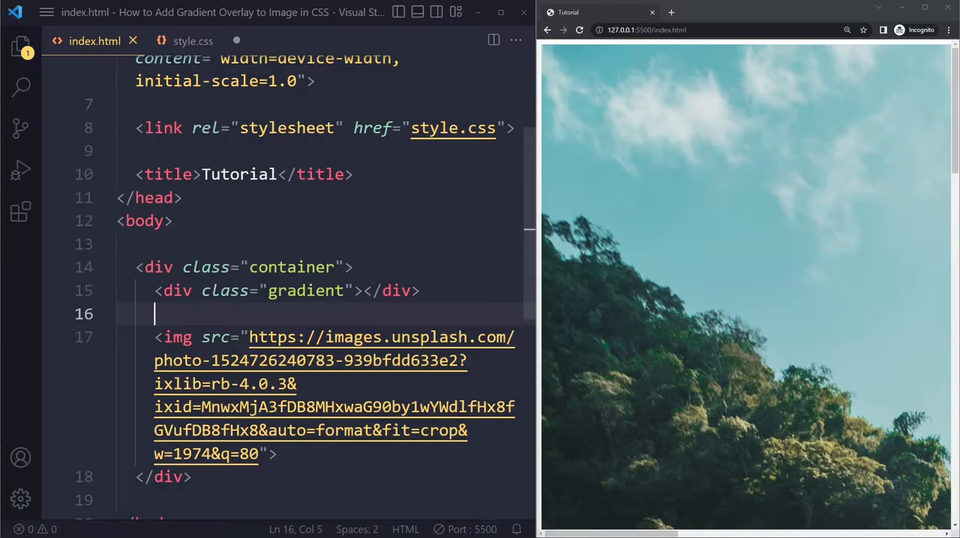
pyautogui.click(192, 40)
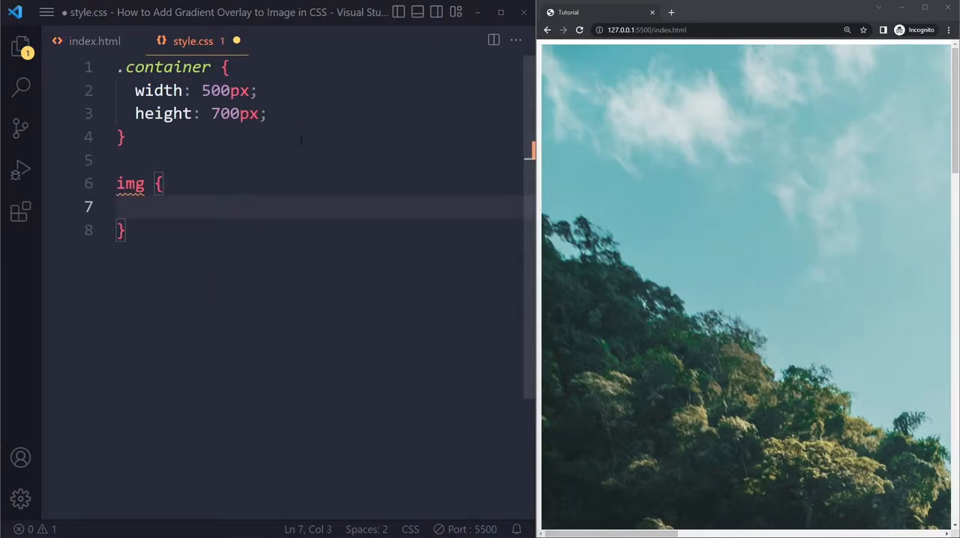
pyautogui.write('height: 100%;')
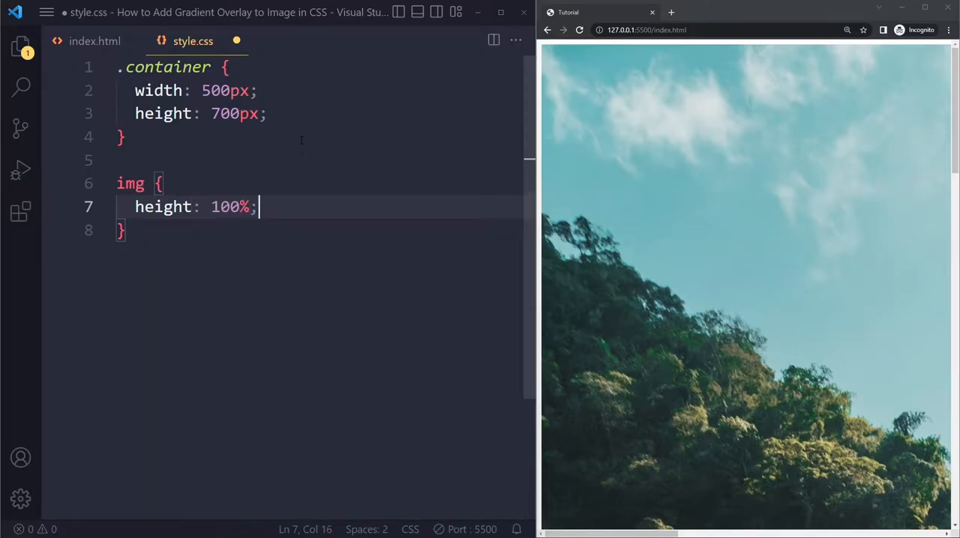
pyautogui.click(94, 40)
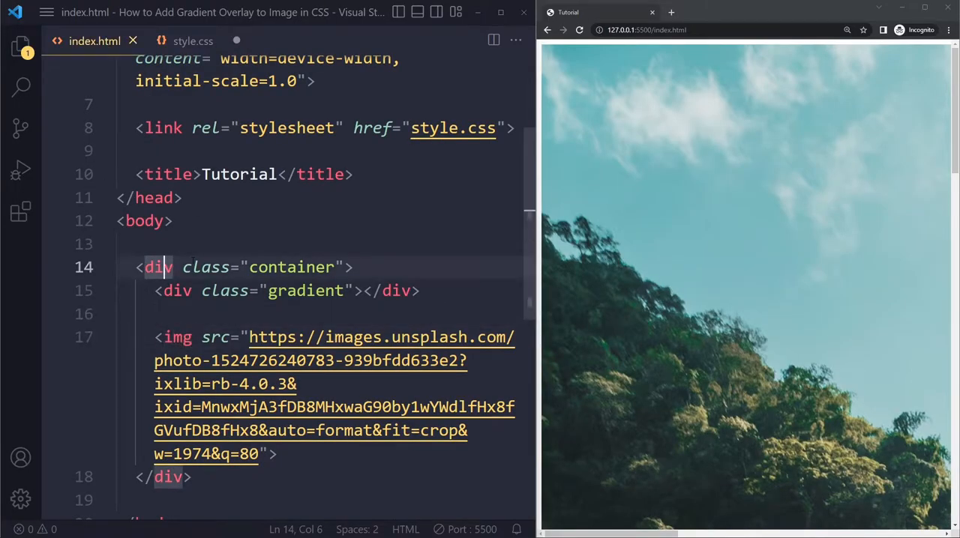
pyautogui.click(192, 41)
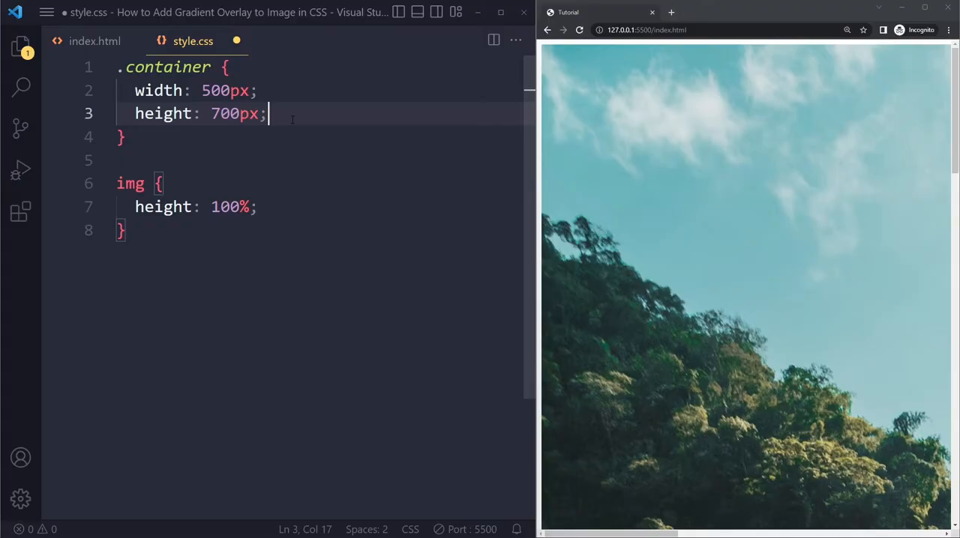
pyautogui.write('width: 100%;')
pyautogui.write('object-fit: ;')
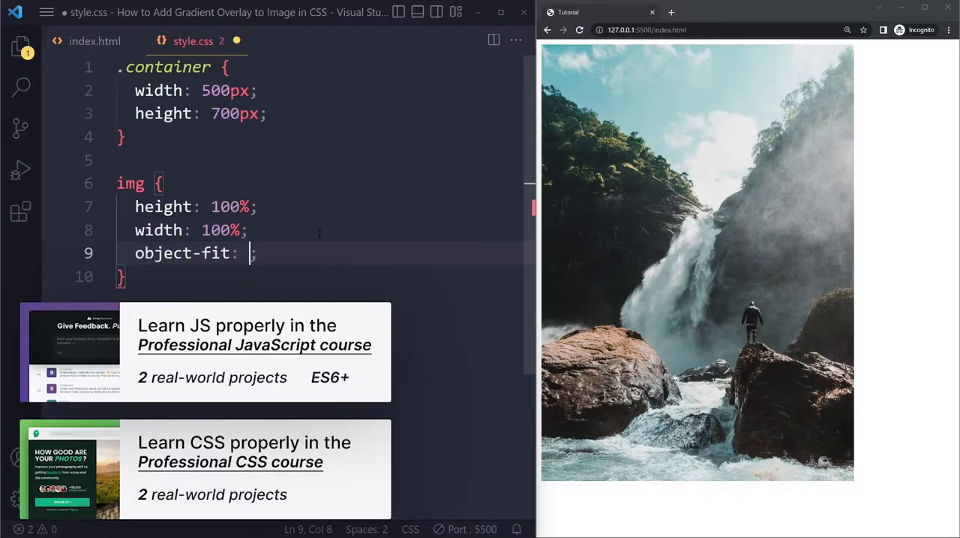
pyautogui.write('cover')
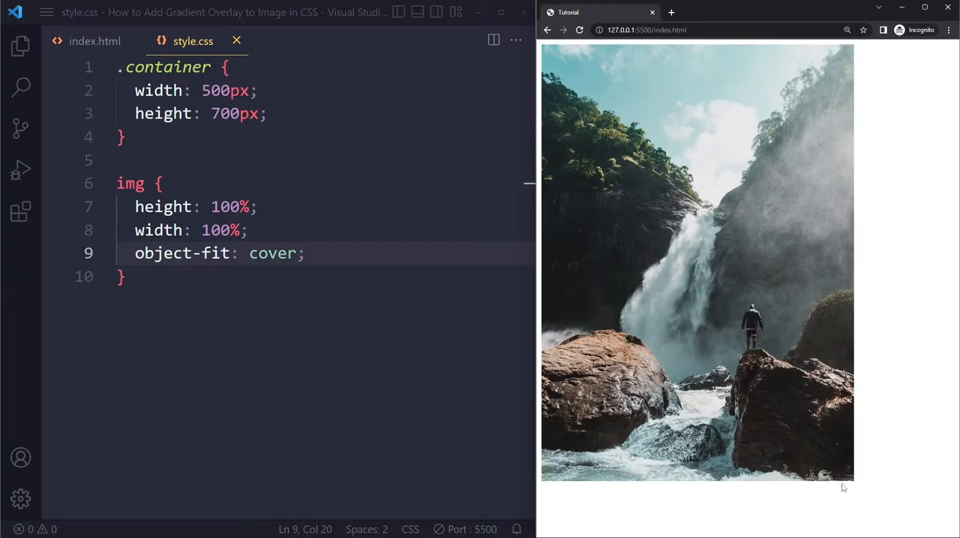
# Step: Set display on the img rule, trying inline-block then settling on block, and save
pyautogui.write('display')
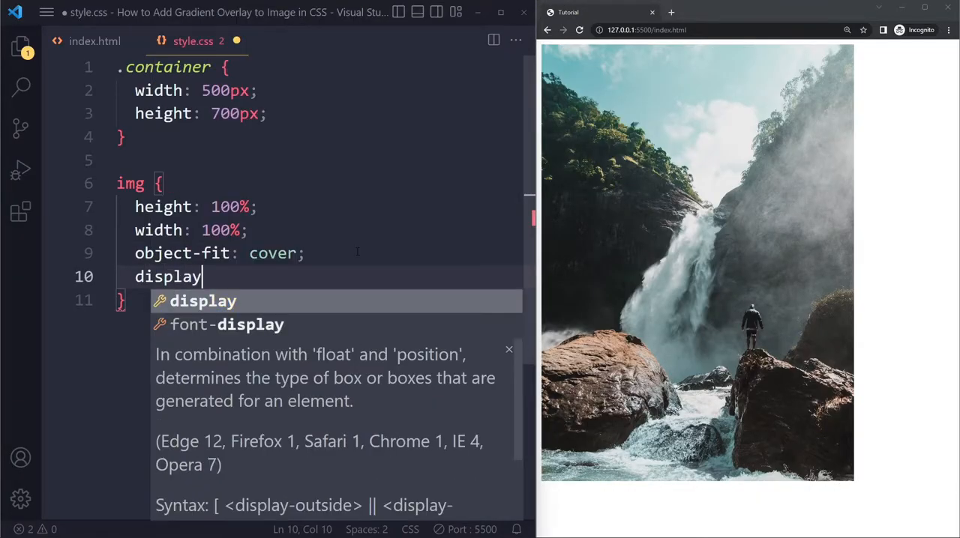
pyautogui.write(': block')
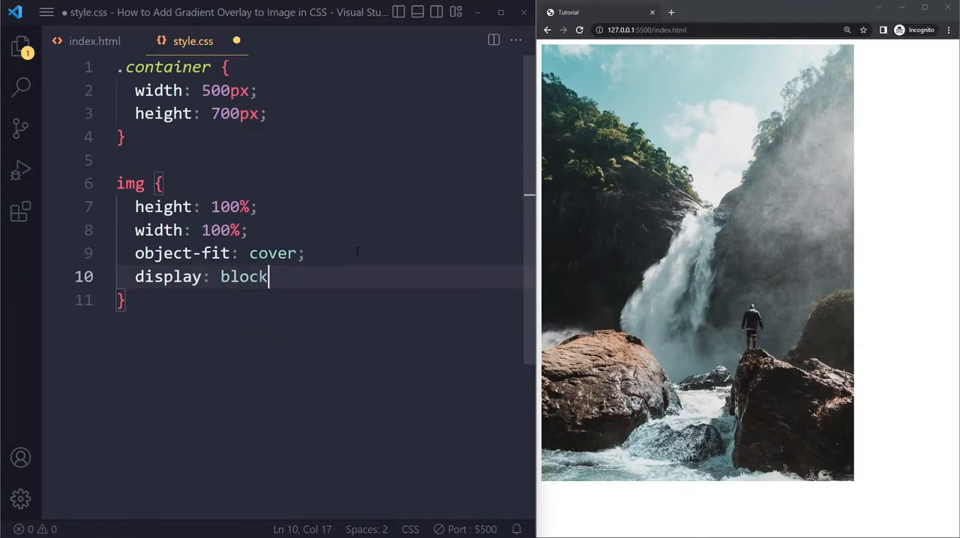
pyautogui.press('Backspace')
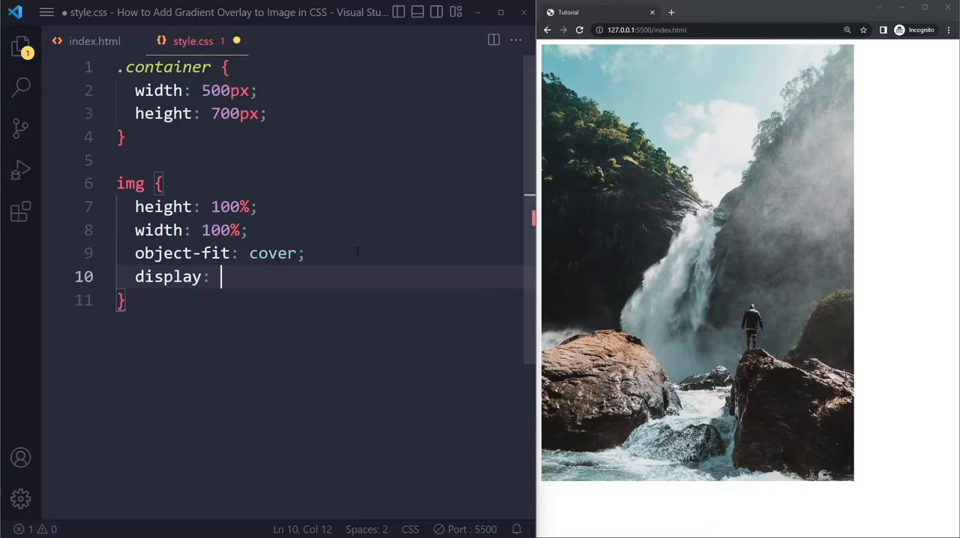
pyautogui.write('inline')
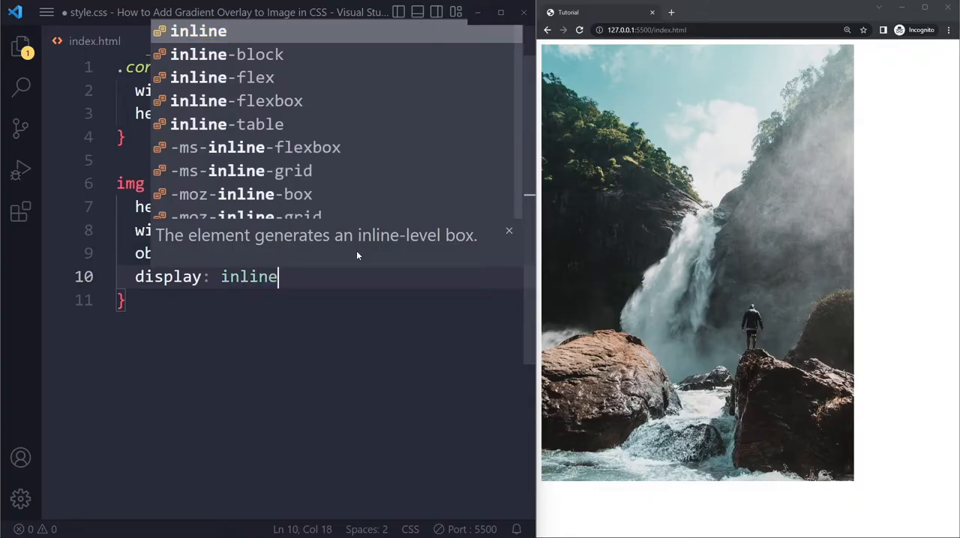
pyautogui.click(225, 54)
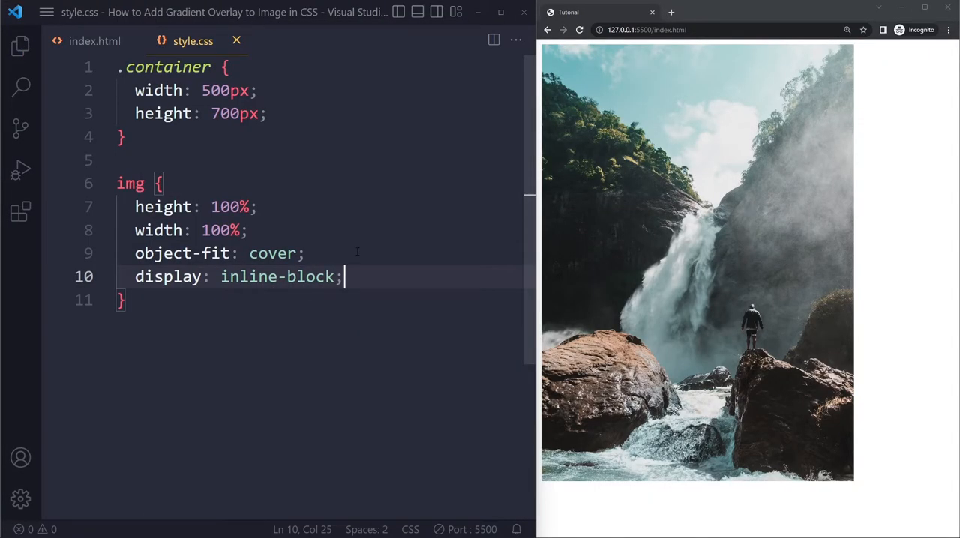
pyautogui.press('BackSpace')
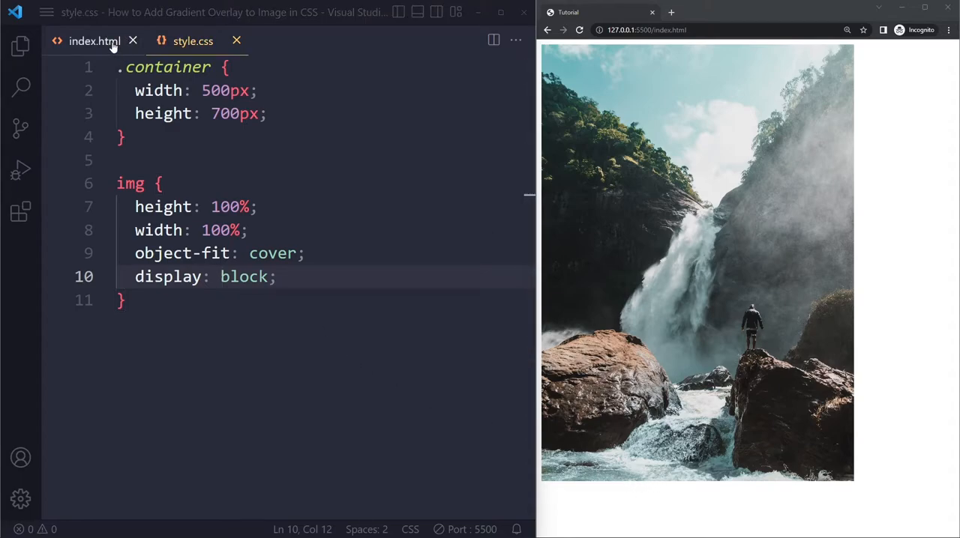
pyautogui.click(192, 41)
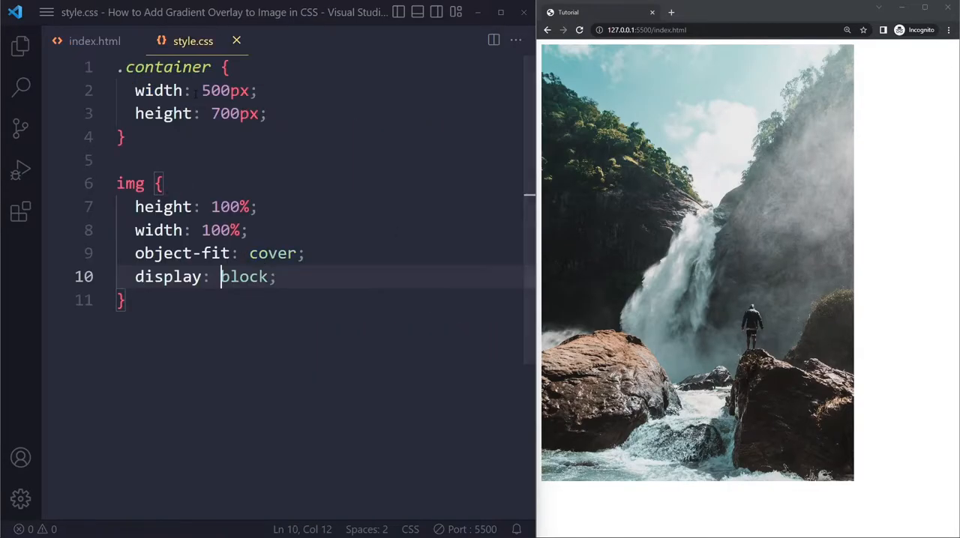
# Step: Create a .gradient rule with height 100%, width 100% and background-color black, then save
pyautogui.write('.gradi')
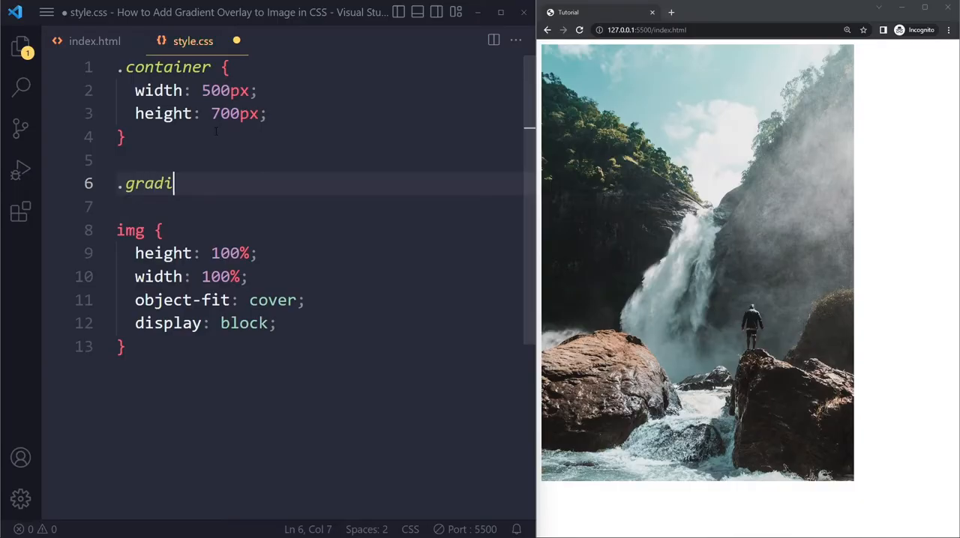
pyautogui.write('ent {')
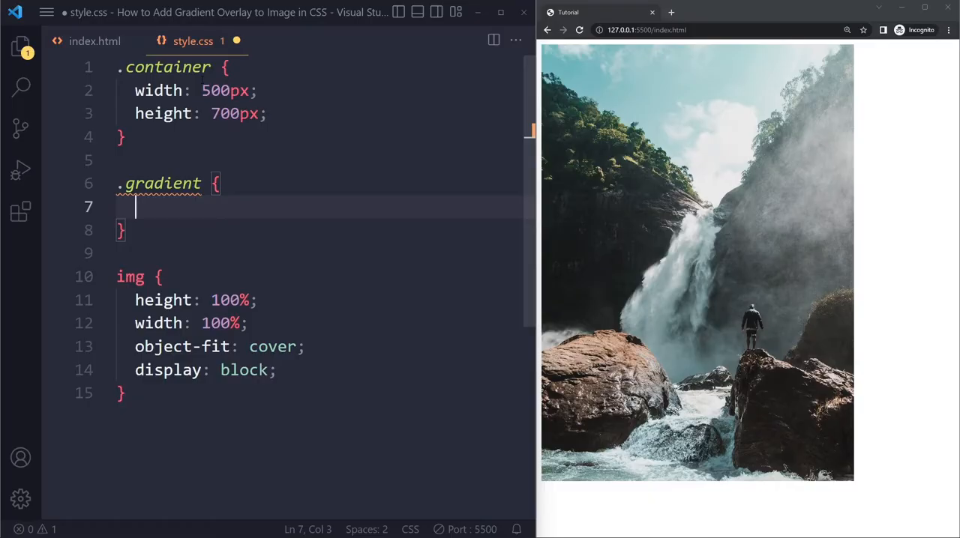
pyautogui.write('height: 100%')
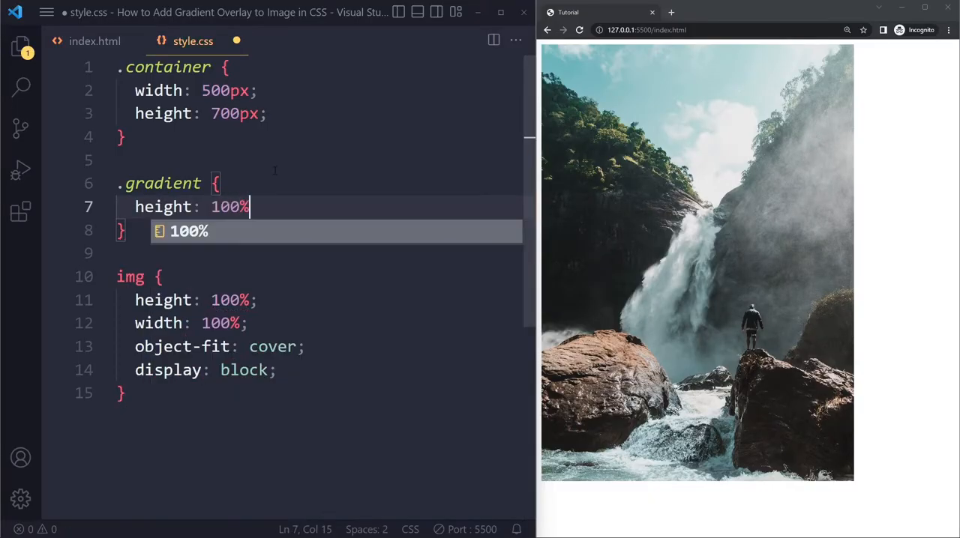
pyautogui.write('width: 100%;')
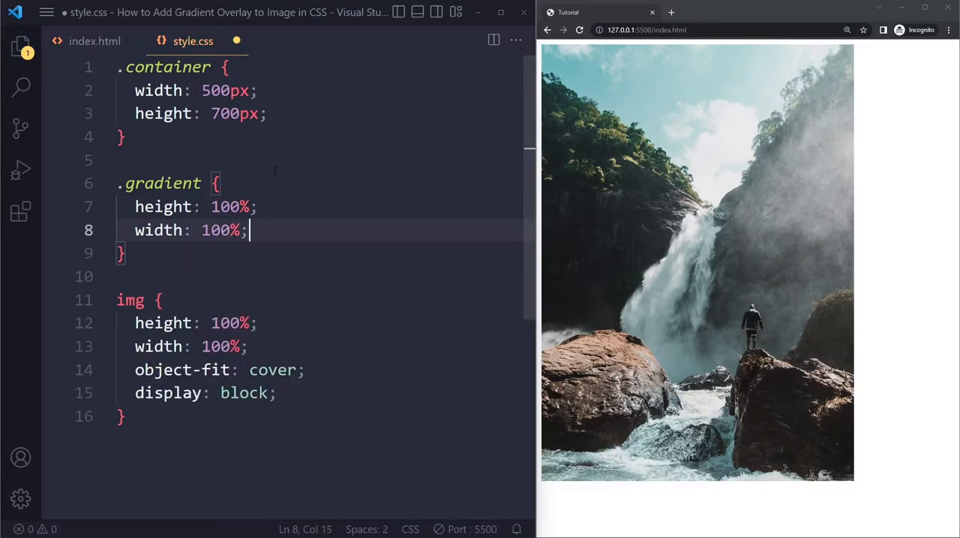
pyautogui.write('background-color: black;')
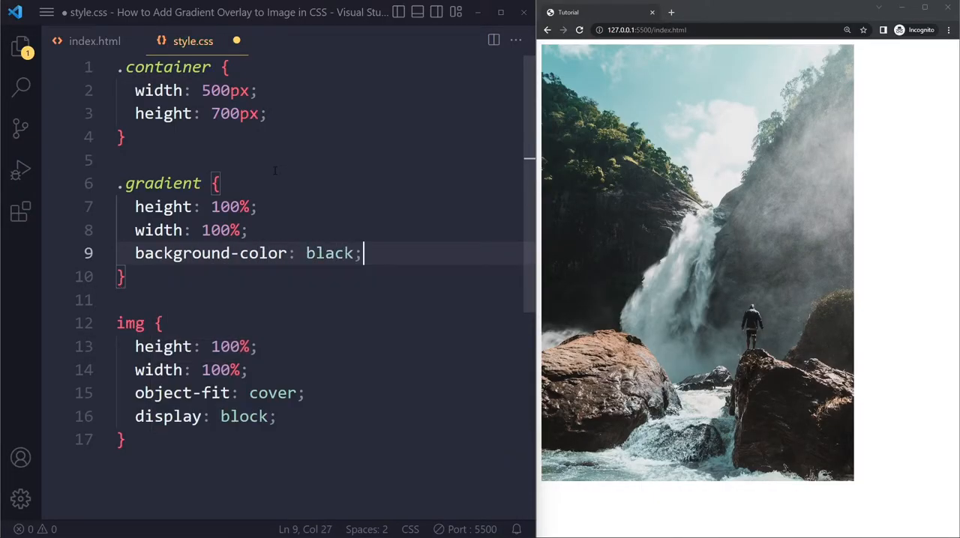
pyautogui.press('ctrl+s')
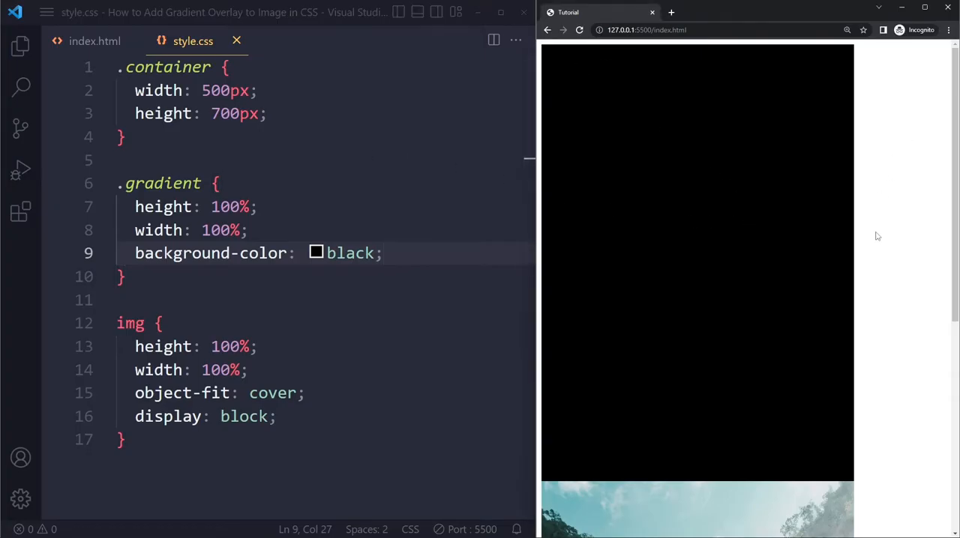
# Step: Check the gradient div in index.html and return to the stylesheet
pyautogui.scroll(-3)
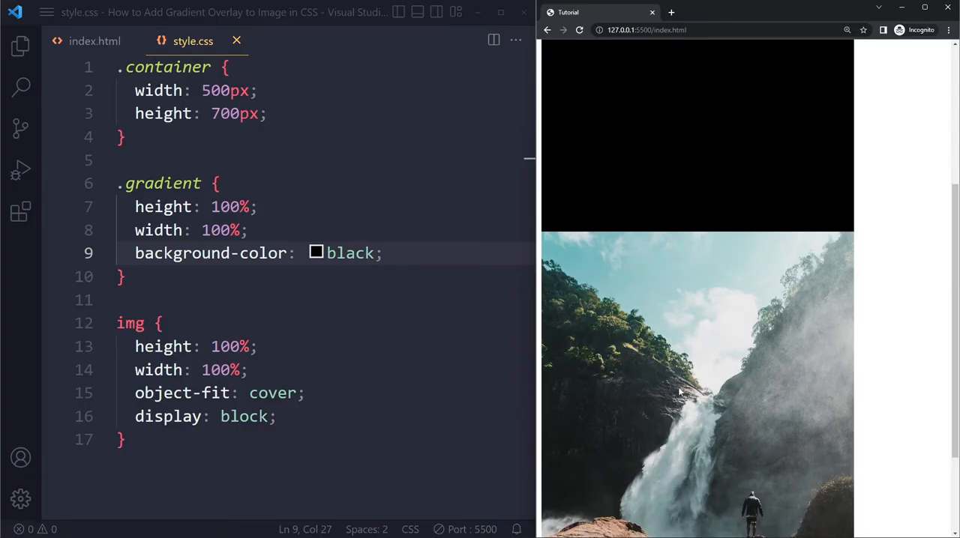
pyautogui.click(95, 40)
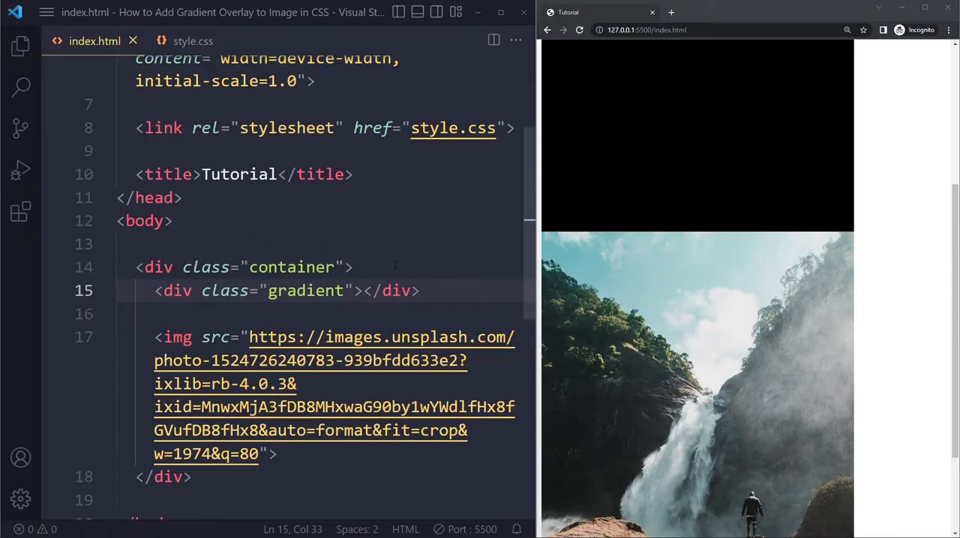
pyautogui.scroll(-3)
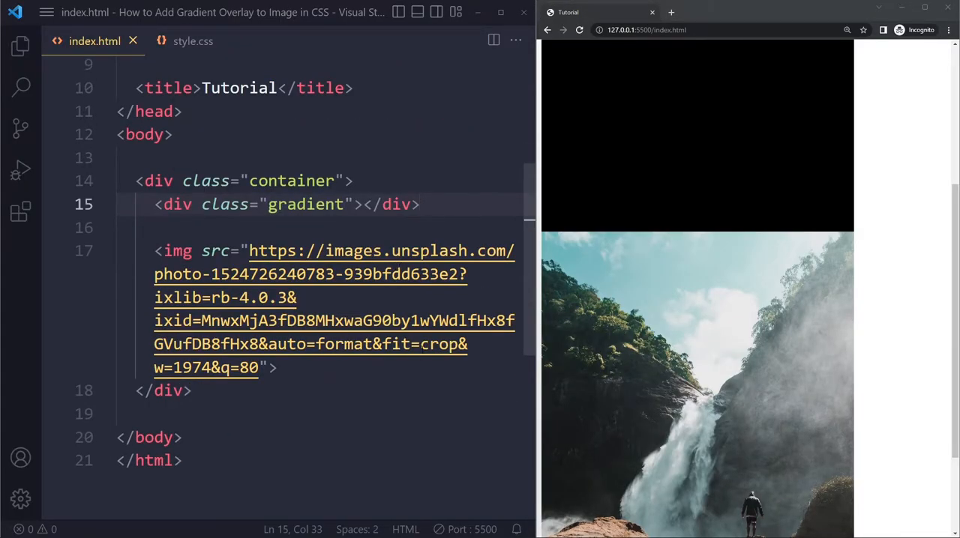
pyautogui.click(192, 41)
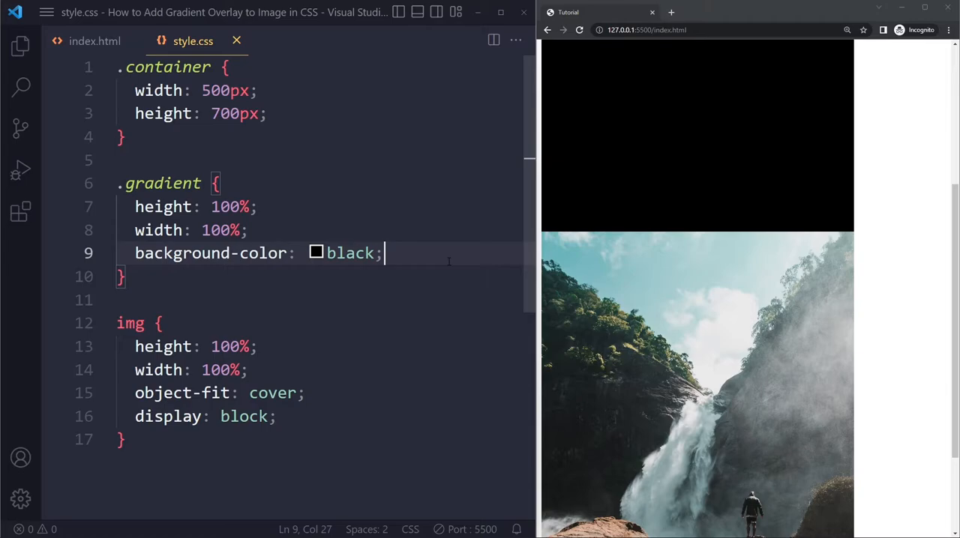
# Step: Position .gradient absolute at top 0 left 0 and make .container position relative
pyautogui.write('position:')
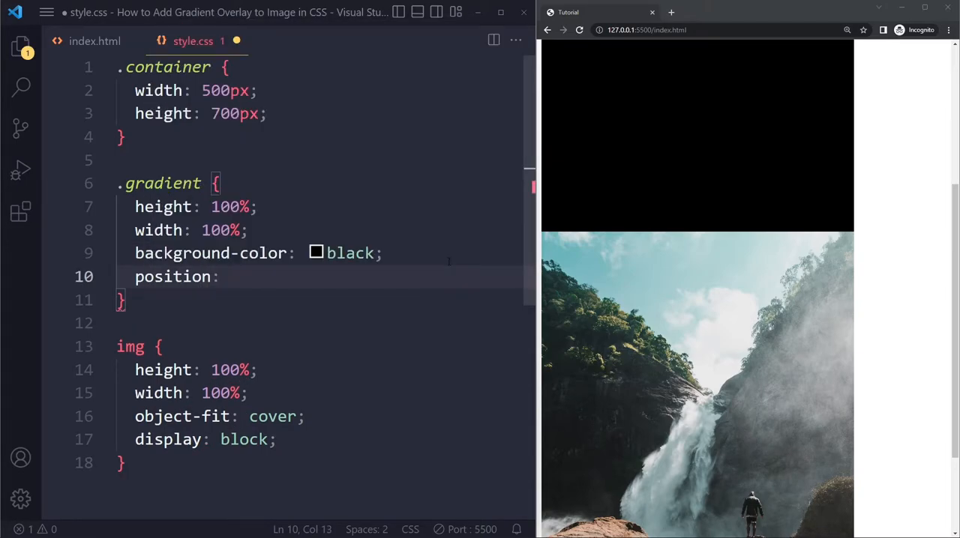
pyautogui.write('absolute;')
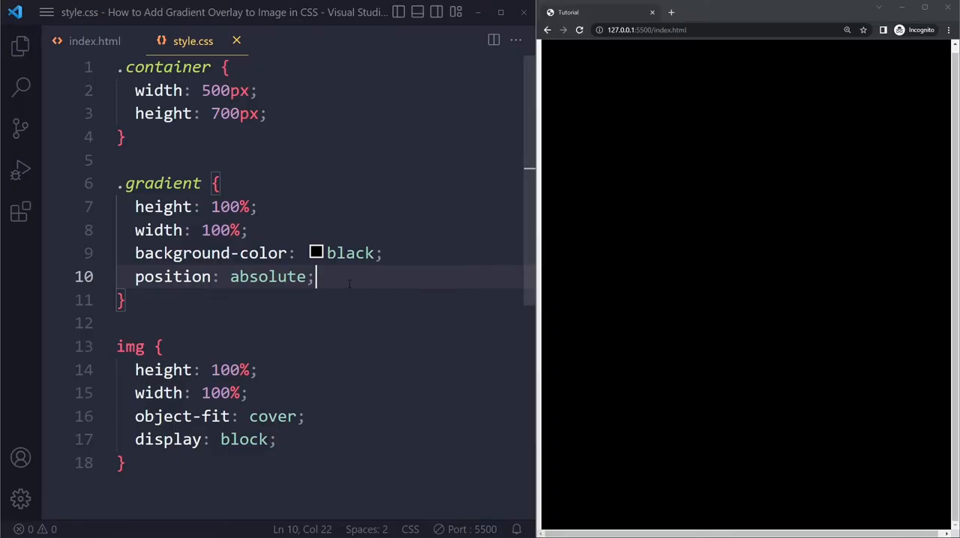
pyautogui.click(94, 41)
pyautogui.write('top: 0;')
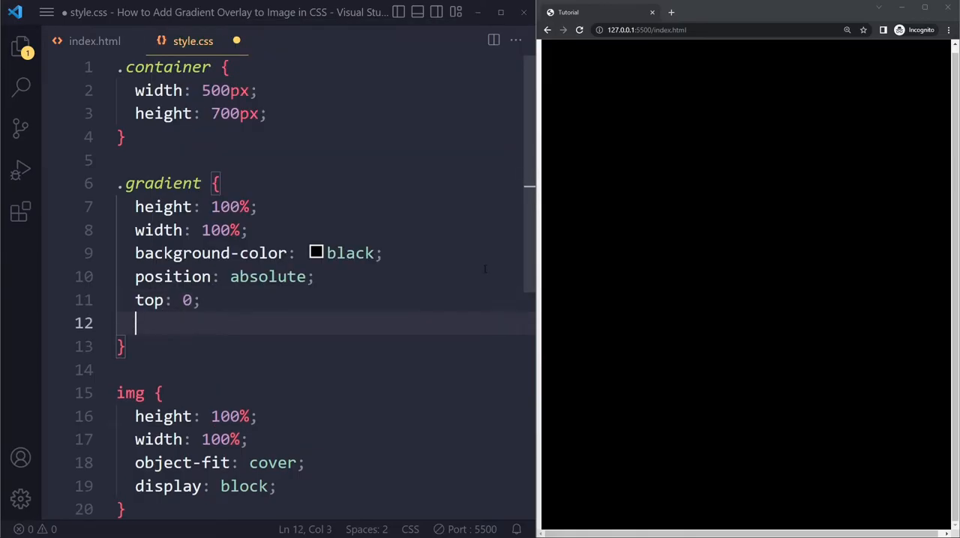
pyautogui.write('left: 0;')
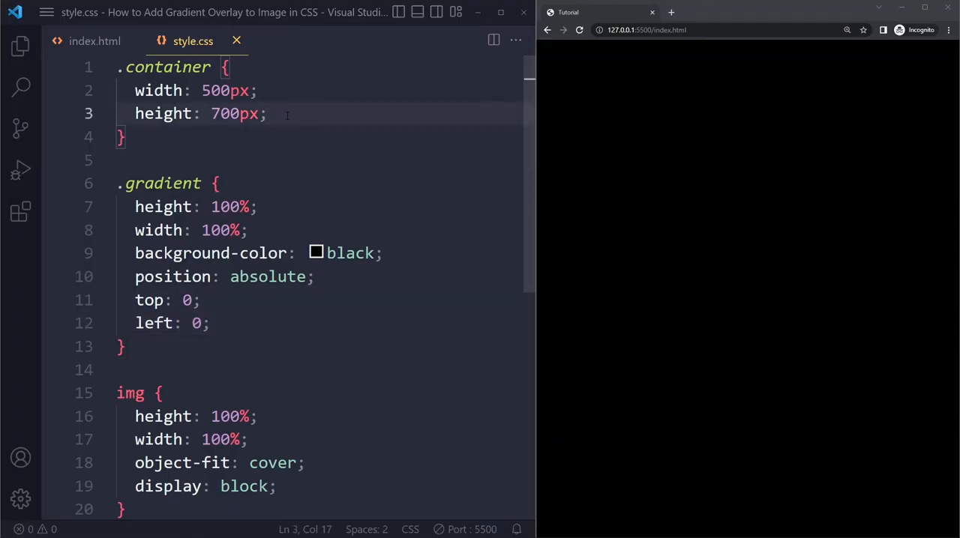
pyautogui.write('position: relative;')
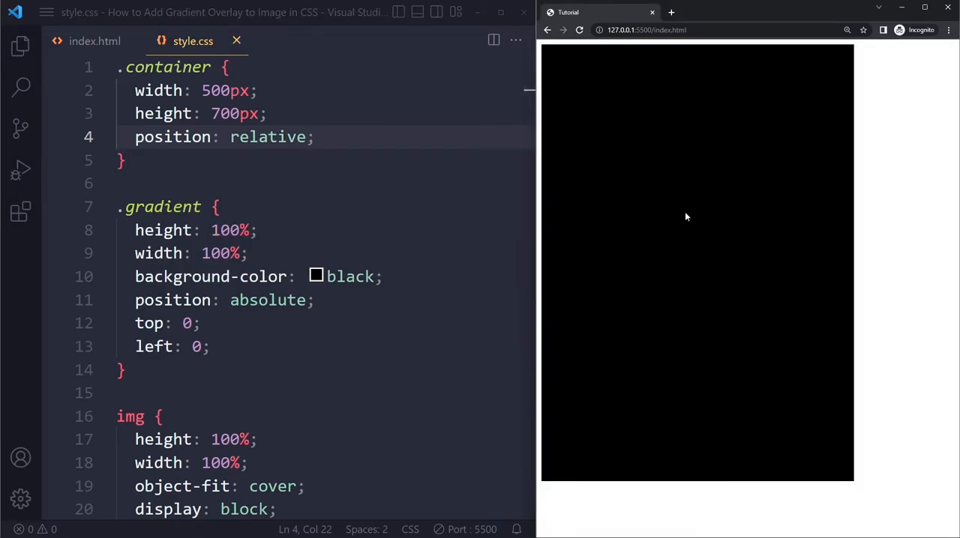
pyautogui.moveTo(745, 465)
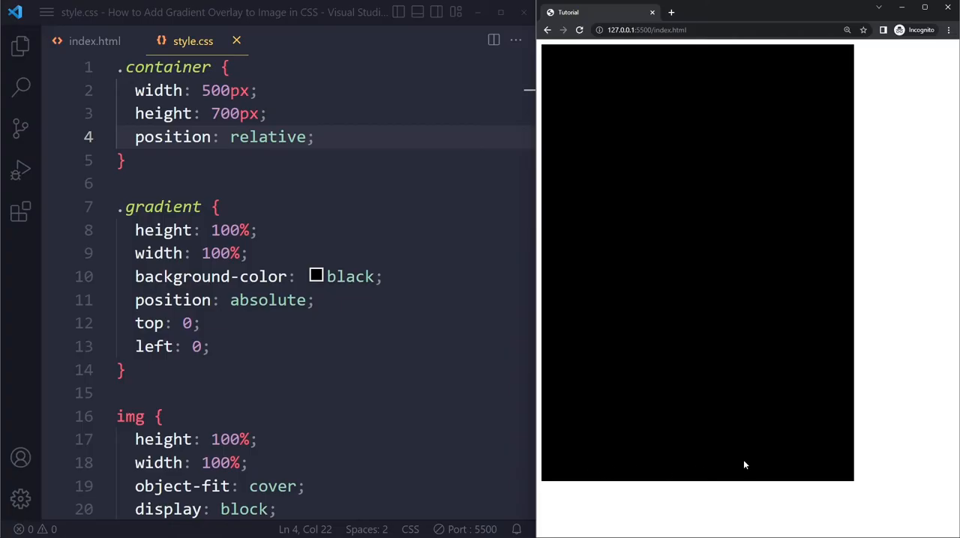
pyautogui.write('opacity: 0.5')
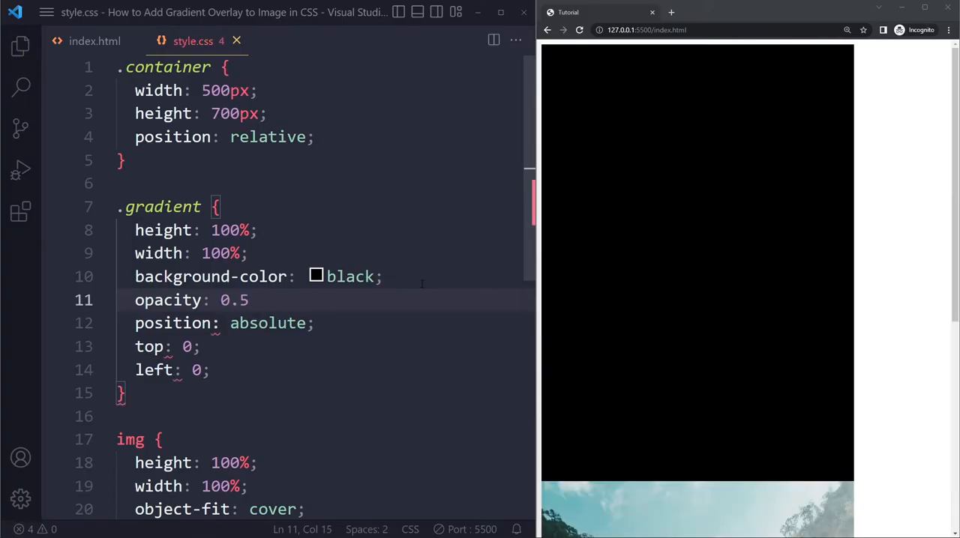
# Step: Finish the opacity 0.5 declaration so the black overlay is half transparent
pyautogui.write(';')
pyautogui.click(324, 278)
pyautogui.write('background-im')
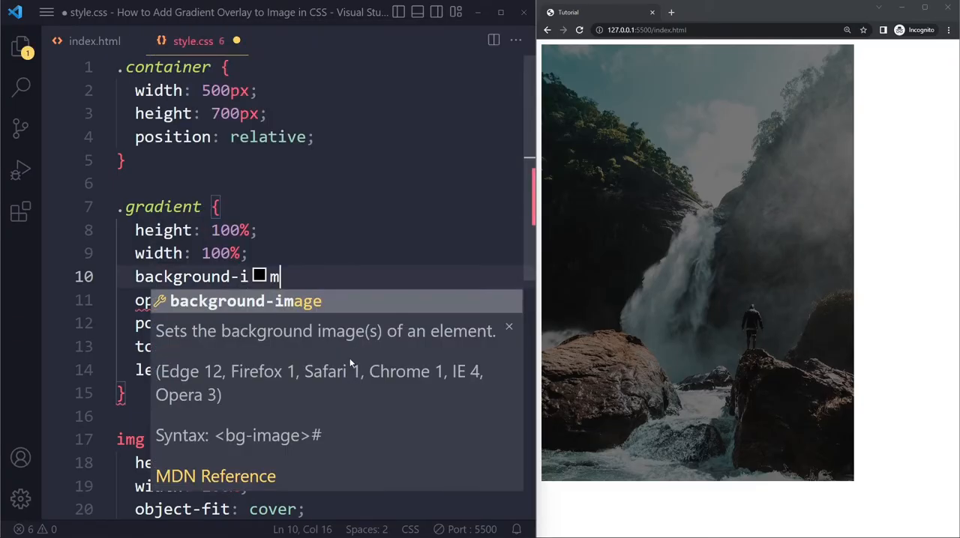
# Step: Set background-image to linear-gradient(to top, black, transparent), drop opacity, then try red
pyautogui.press('Tab')
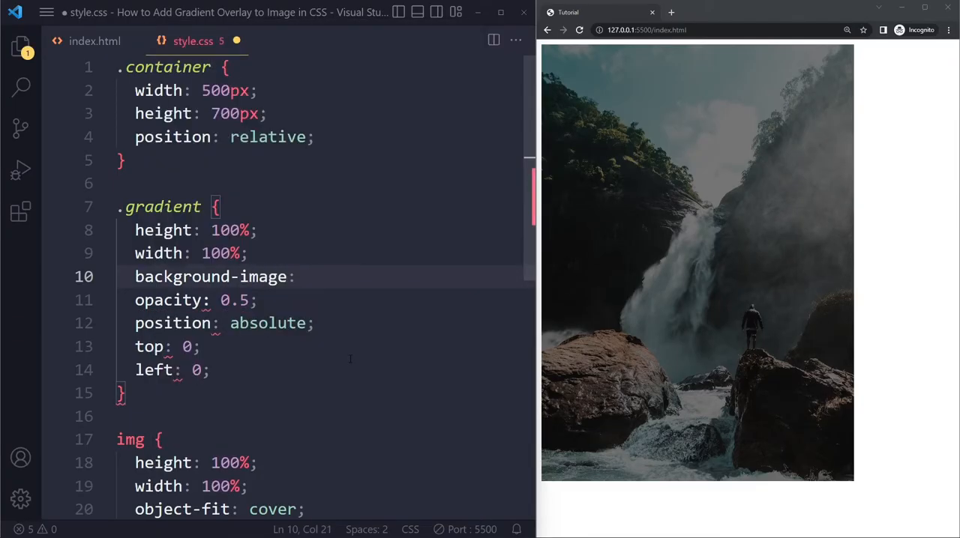
pyautogui.write('linear-gradient(')
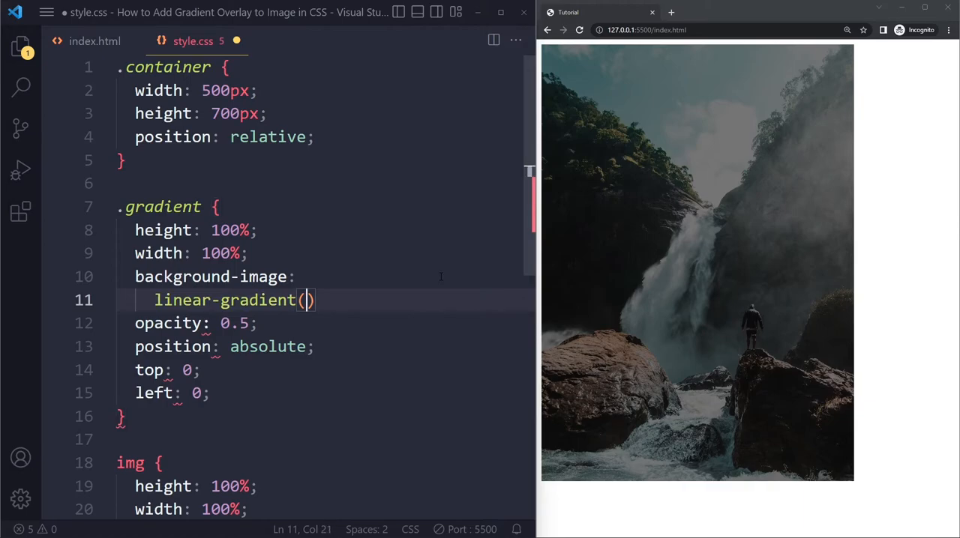
pyautogui.write('to top,')
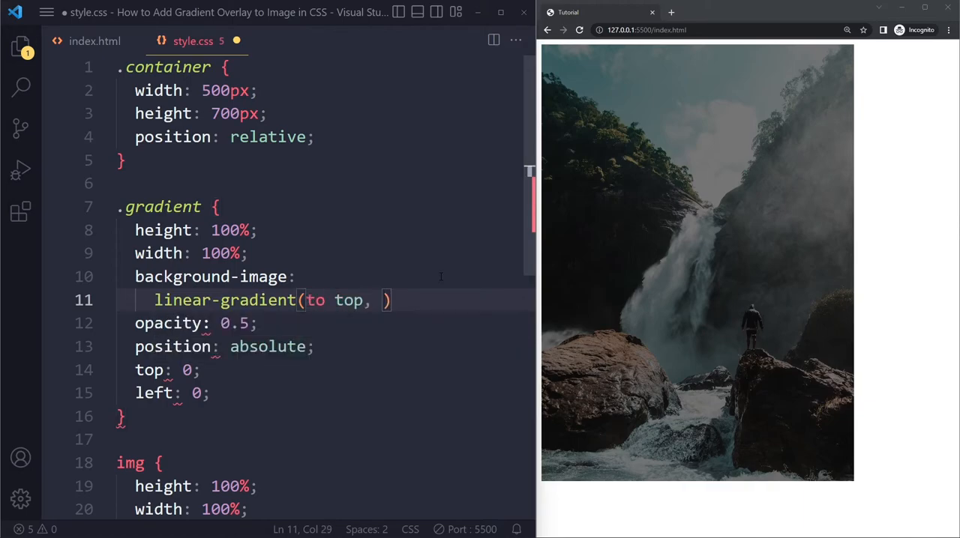
pyautogui.write('black,')
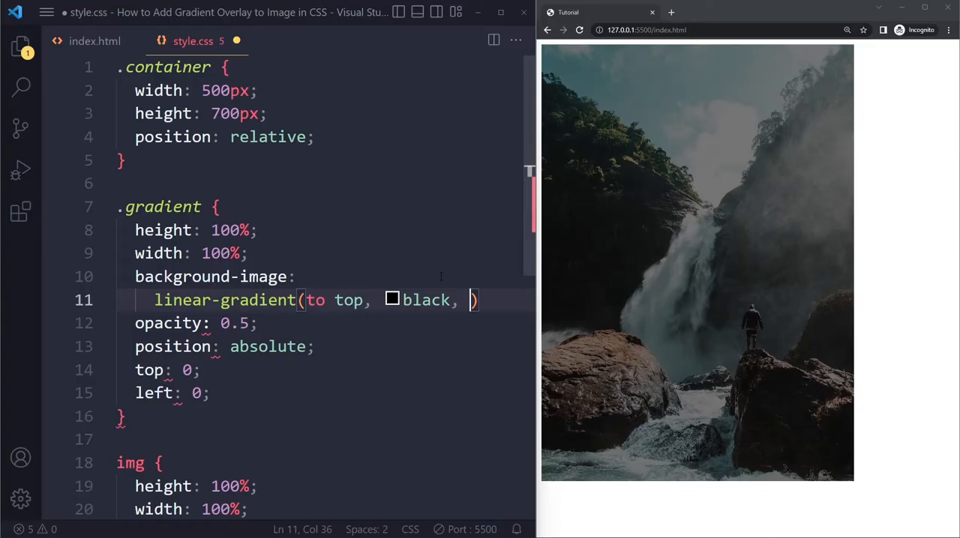
pyautogui.write('trasn')
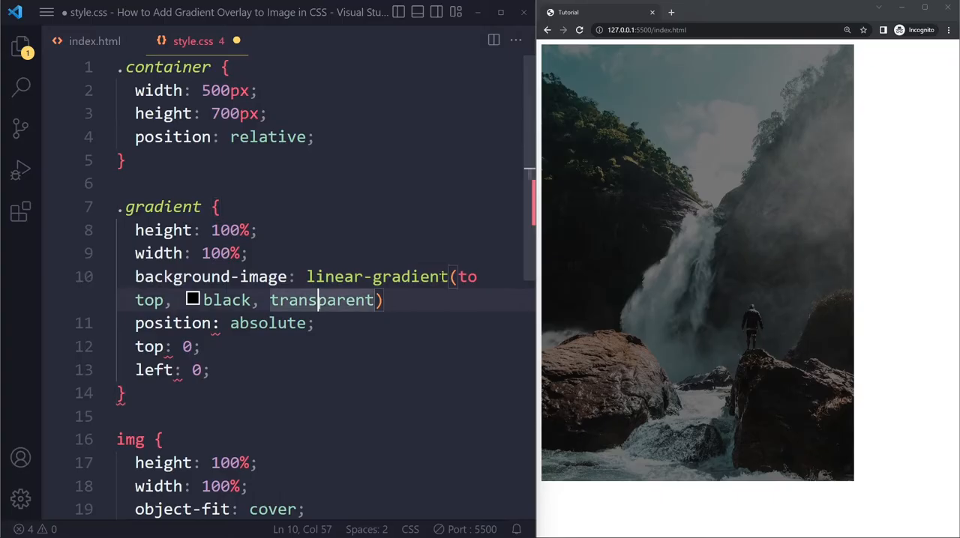
pyautogui.write('opacity')
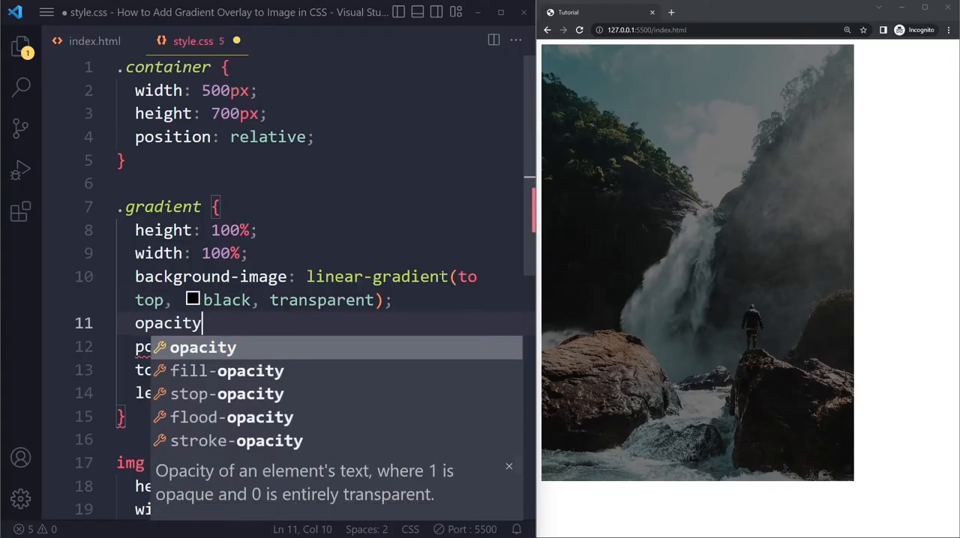
pyautogui.write(':')
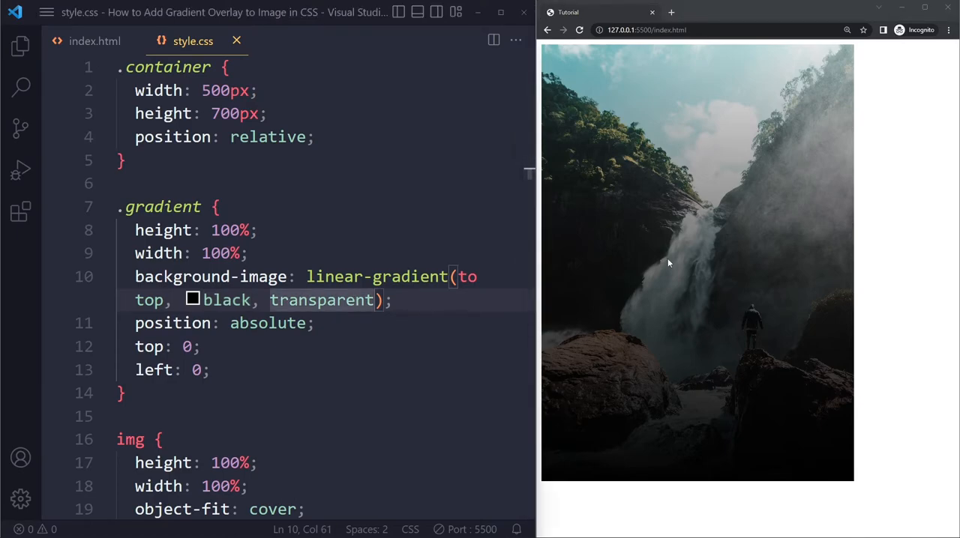
pyautogui.write('red')
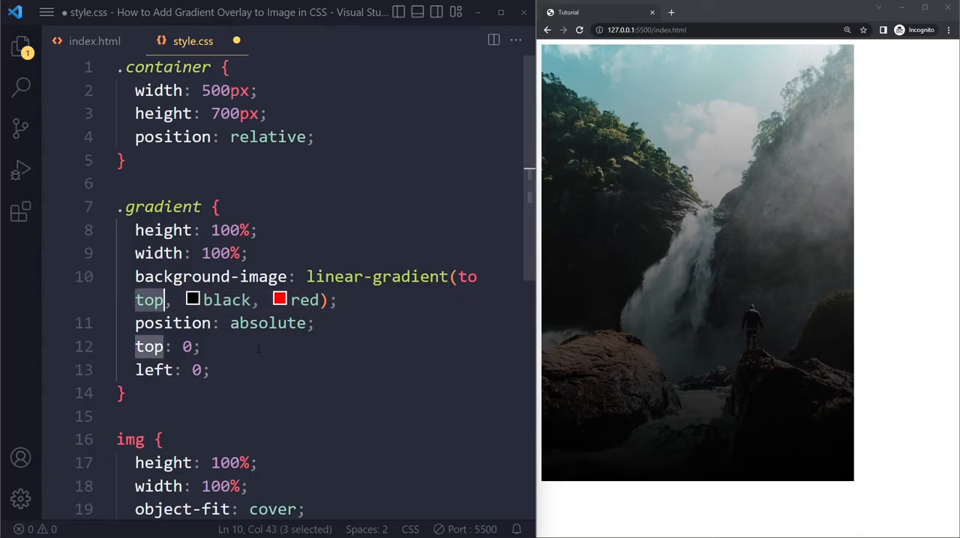
# Step: Make the overlay gradient run to the right and give it opacity 0.5
pyautogui.write('right')
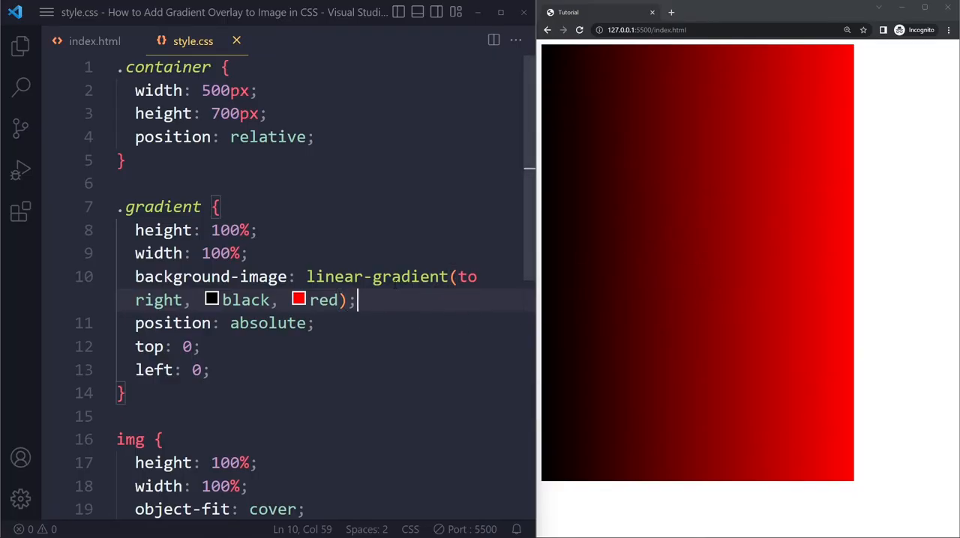
pyautogui.write('opacity:')
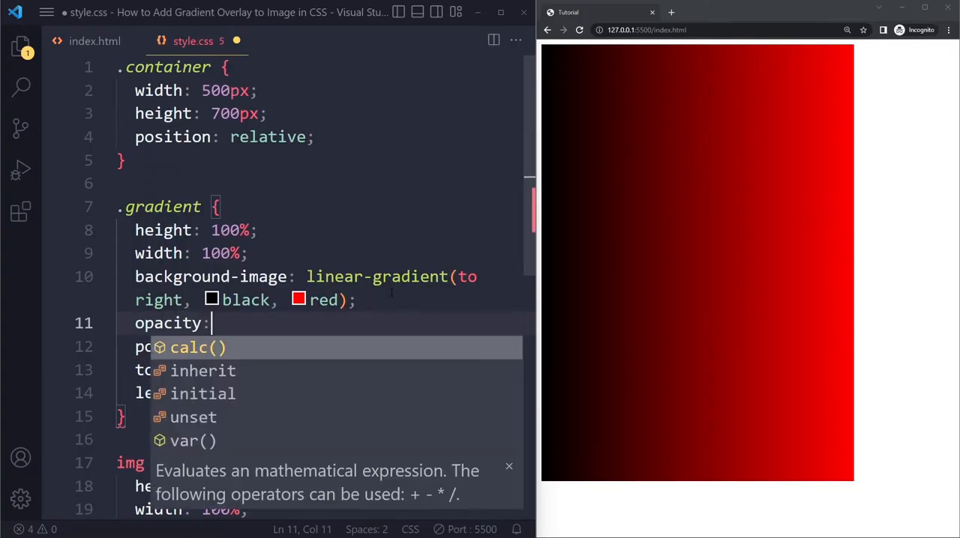
pyautogui.write('0.5;')
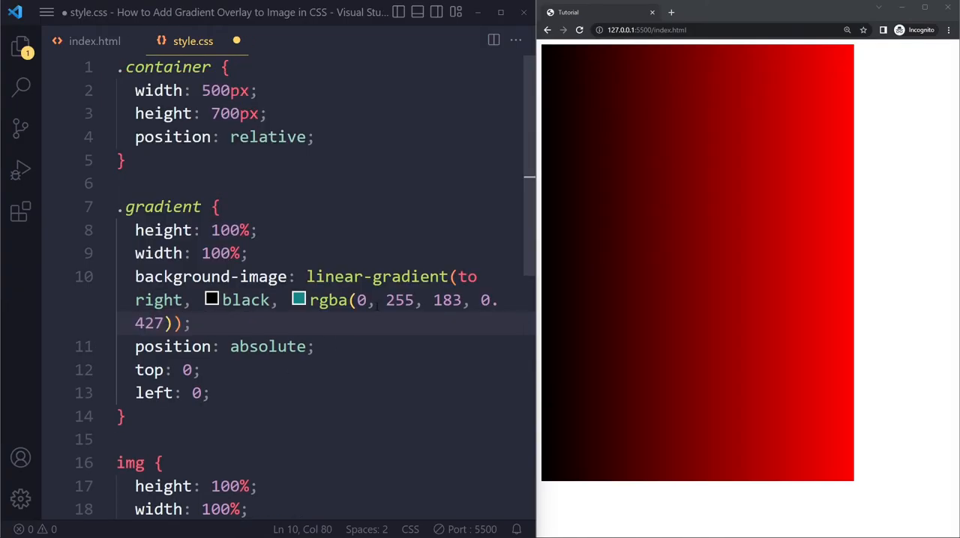
pyautogui.click(212, 300)
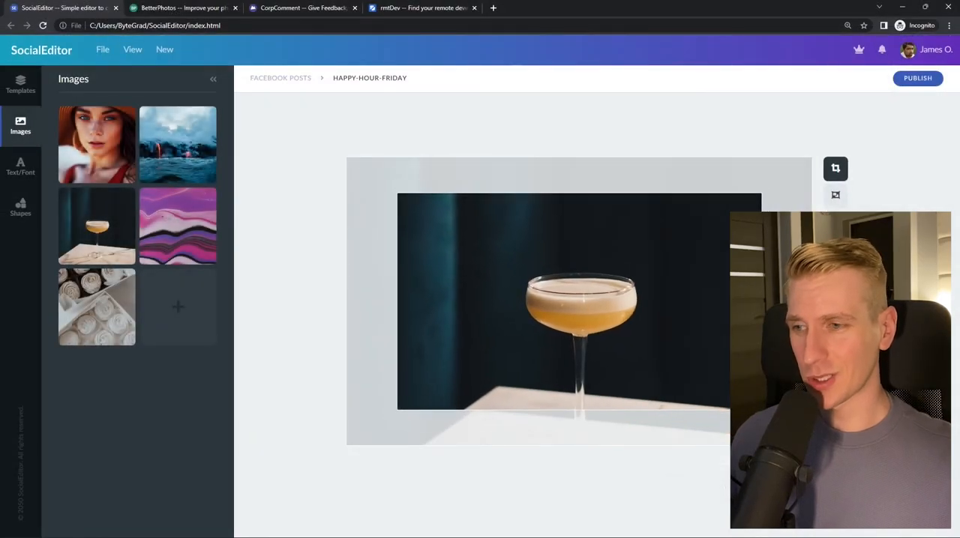
# Step: Browse the SocialEditor, rmtDev ('react developer' search) and BetterPhotos project tabs in Chrome
pyautogui.click(183, 9)
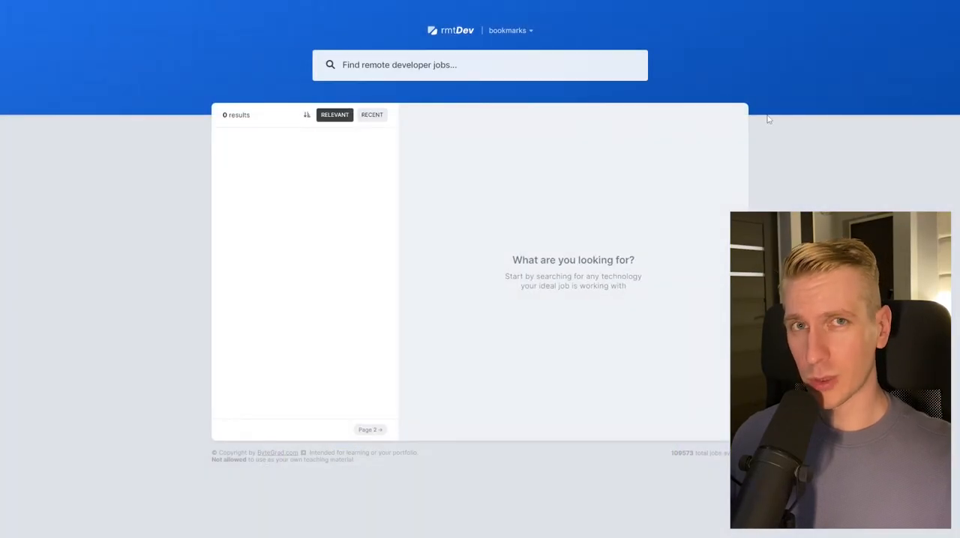
pyautogui.write('react developer')
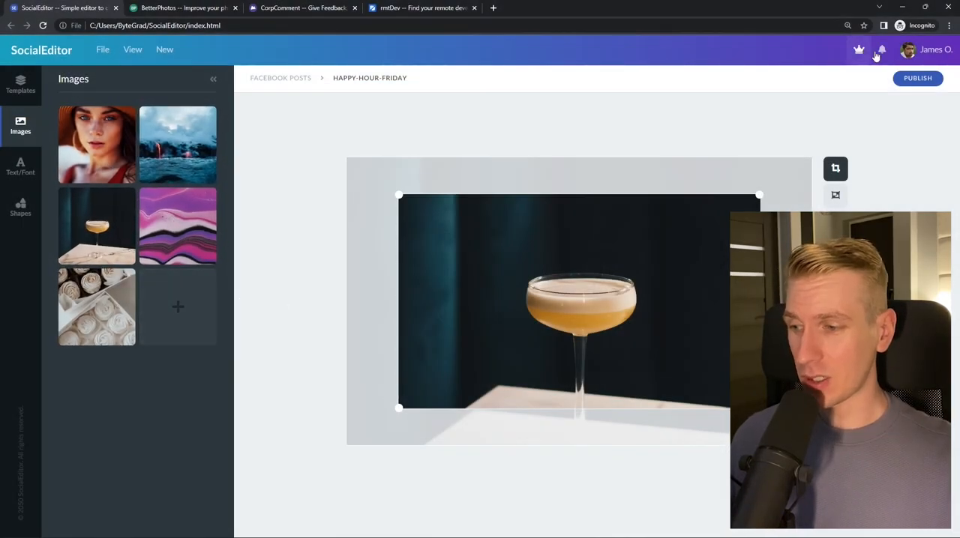
pyautogui.click(183, 7)
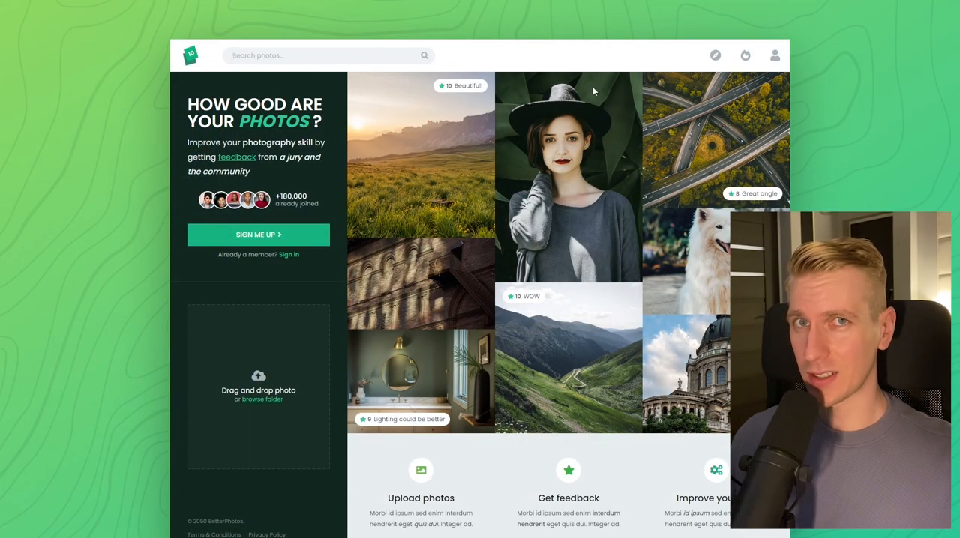
pyautogui.moveTo(577, 134)
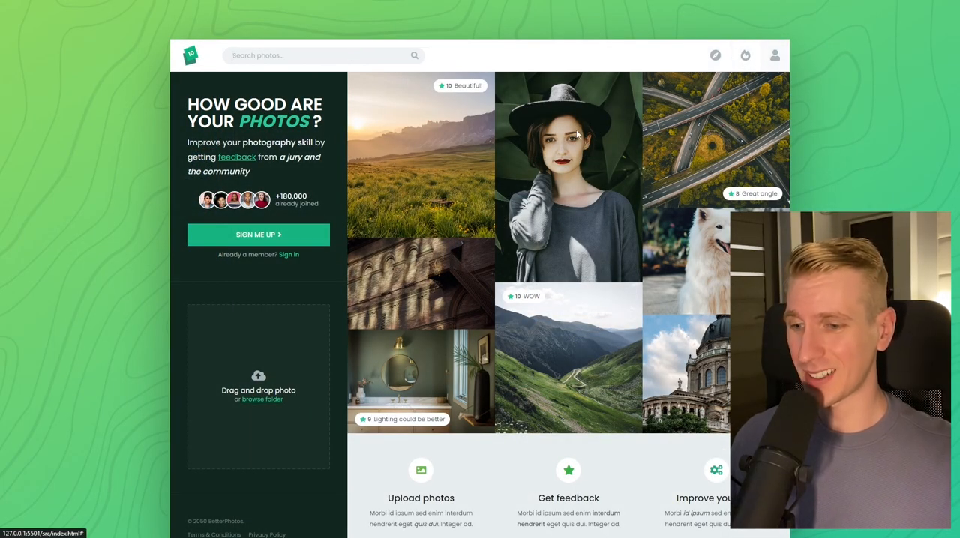